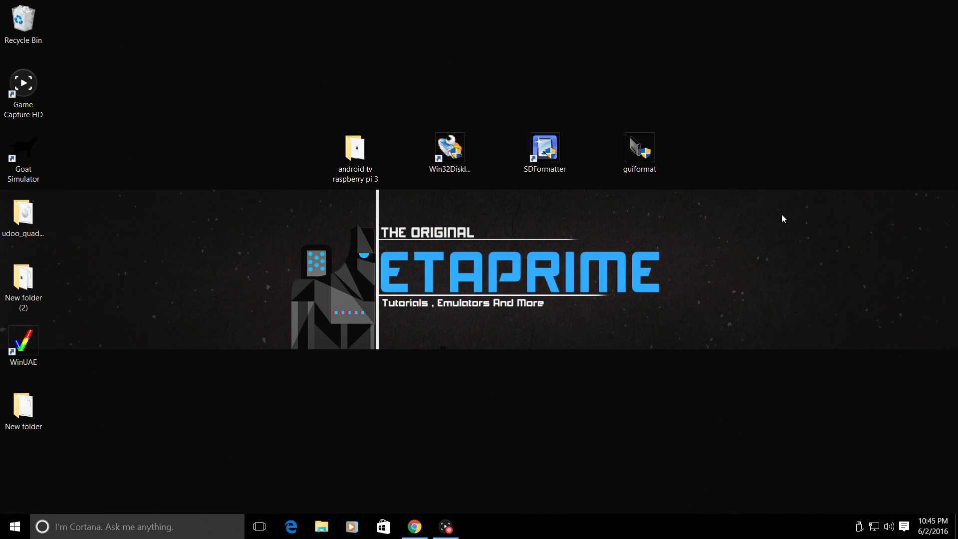
pyautogui.moveTo(737, 69)
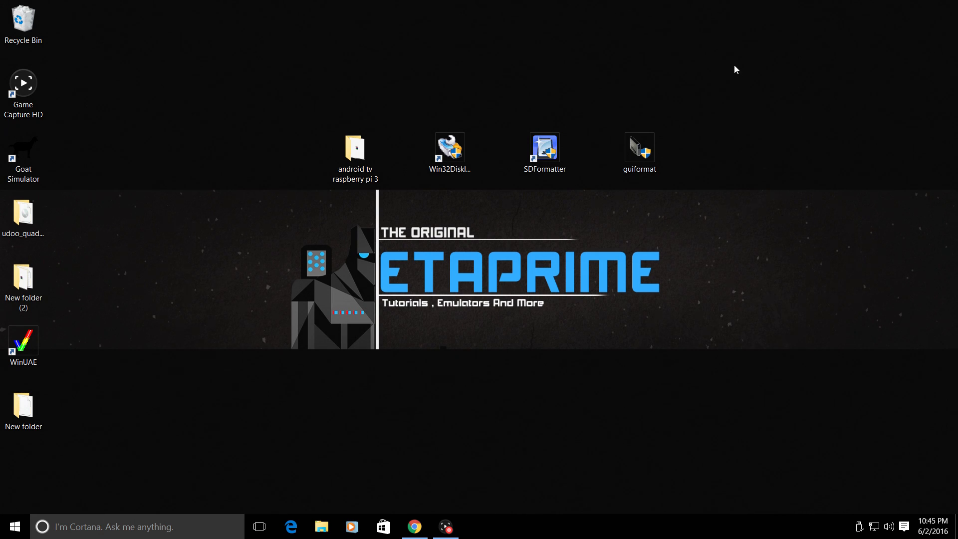
pyautogui.moveTo(424, 89)
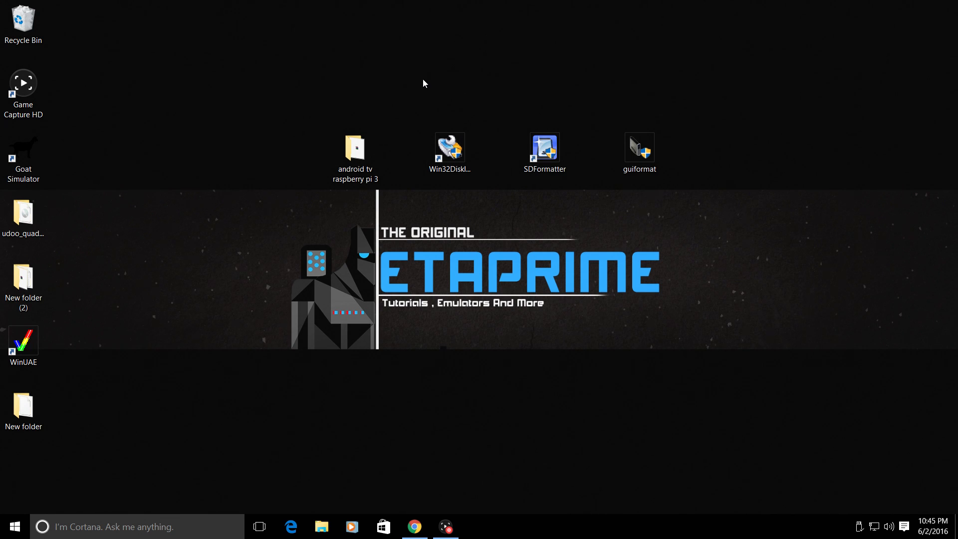
pyautogui.moveTo(335, 129)
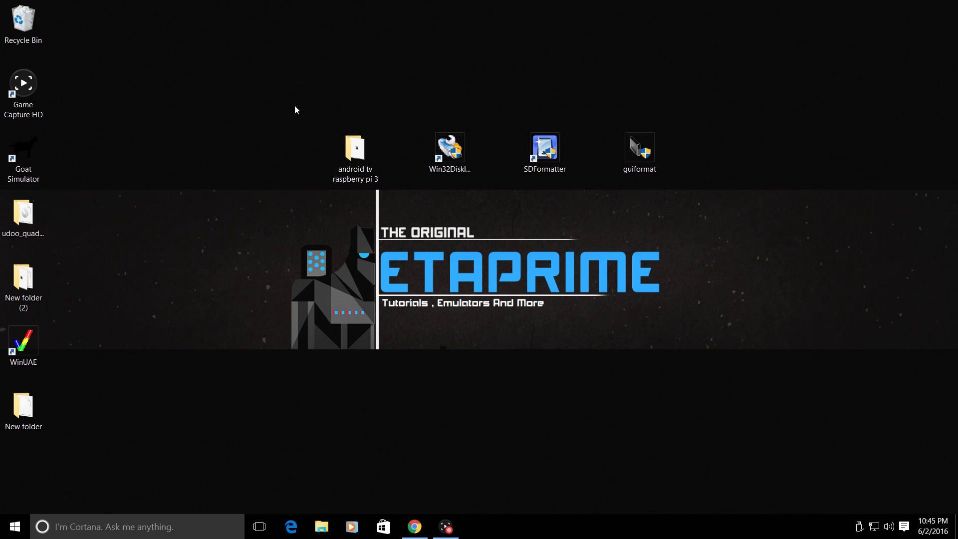
pyautogui.moveTo(415, 526)
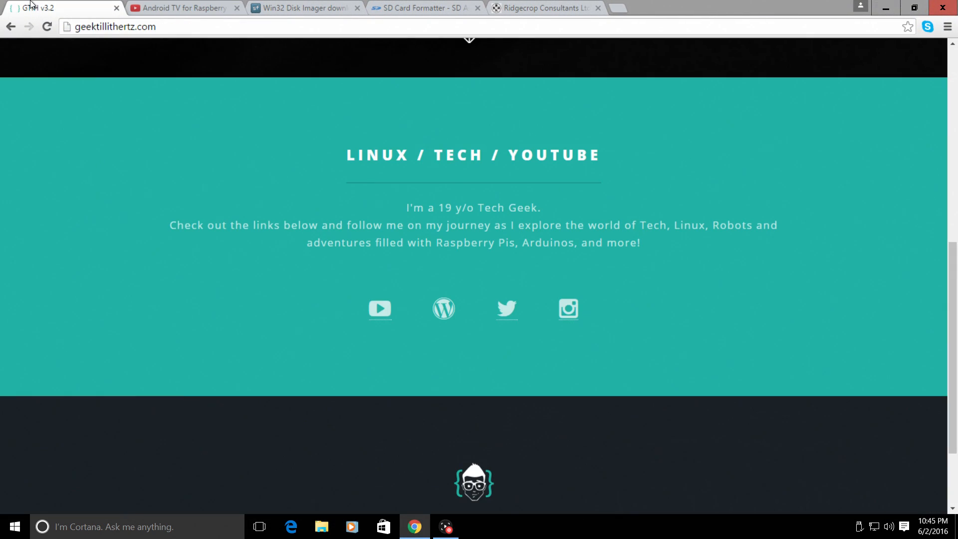
# Step: From geektillithertz.com, reach the blog's Android TV post and its MediaFire download link
pyautogui.scroll(3)
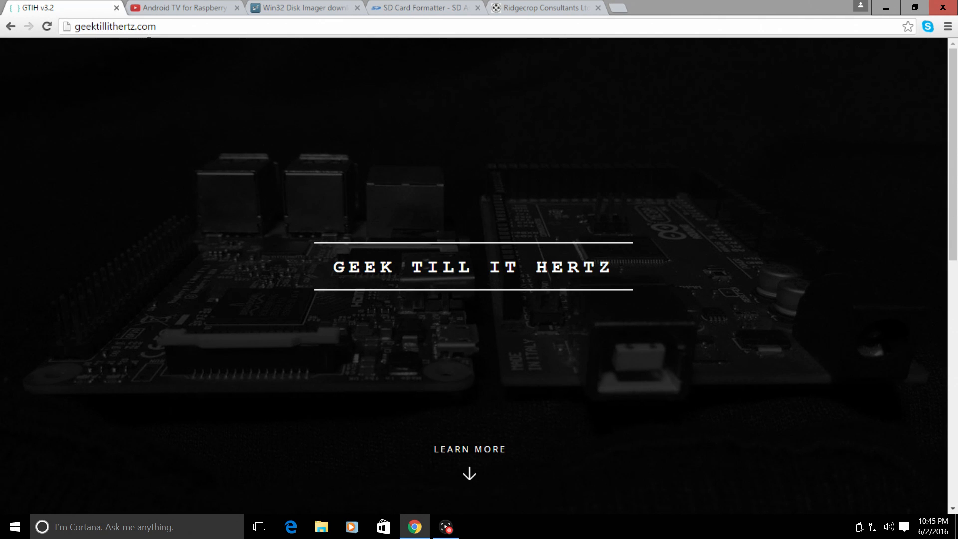
pyautogui.scroll(-3)
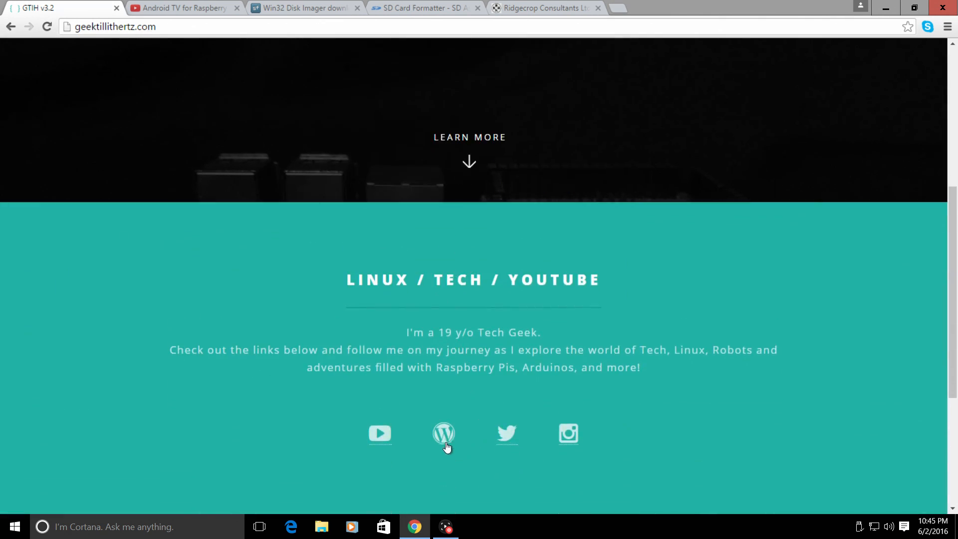
pyautogui.moveTo(443, 434)
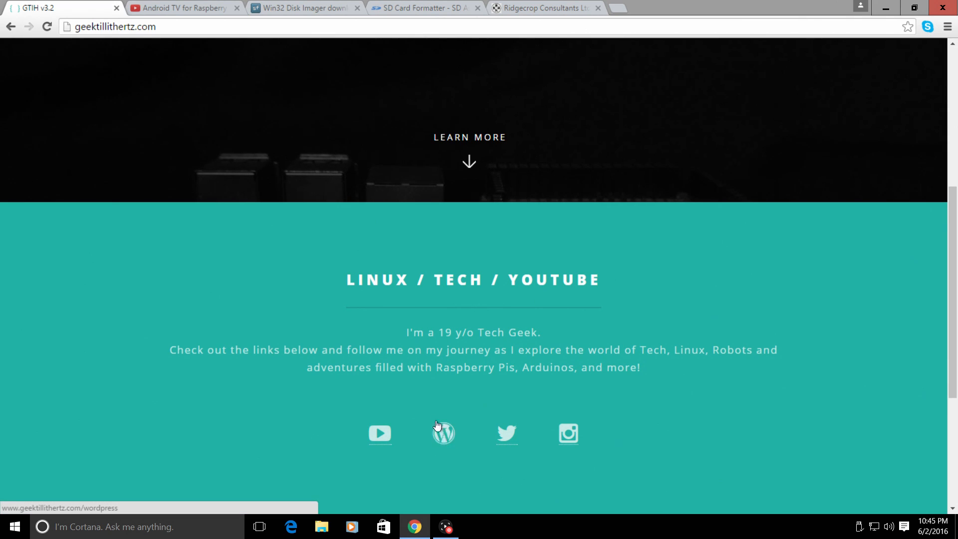
pyautogui.click(442, 434)
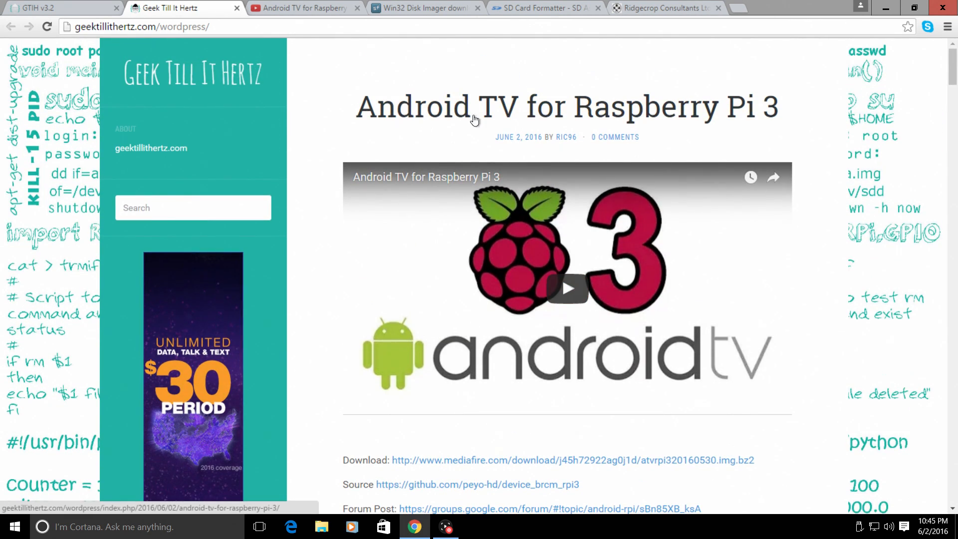
pyautogui.scroll(-3)
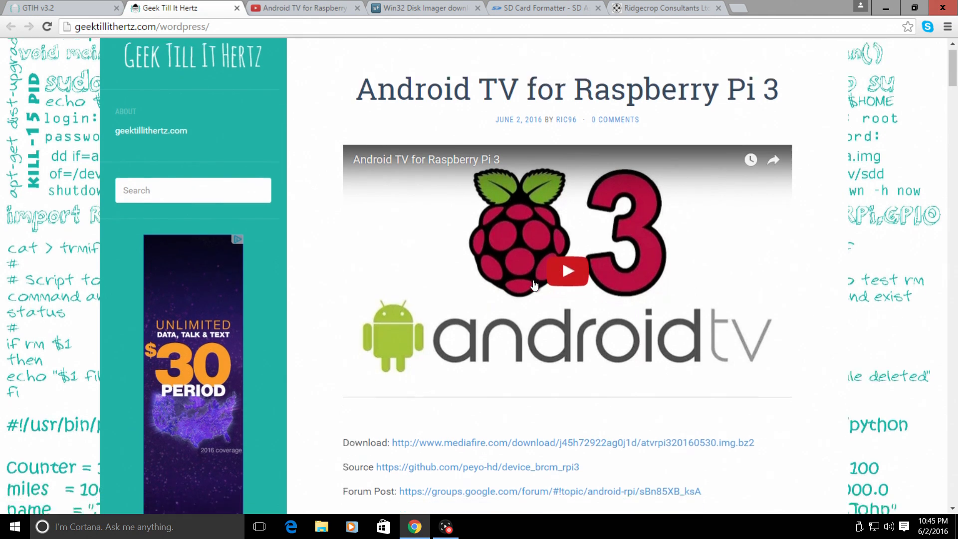
pyautogui.scroll(-3)
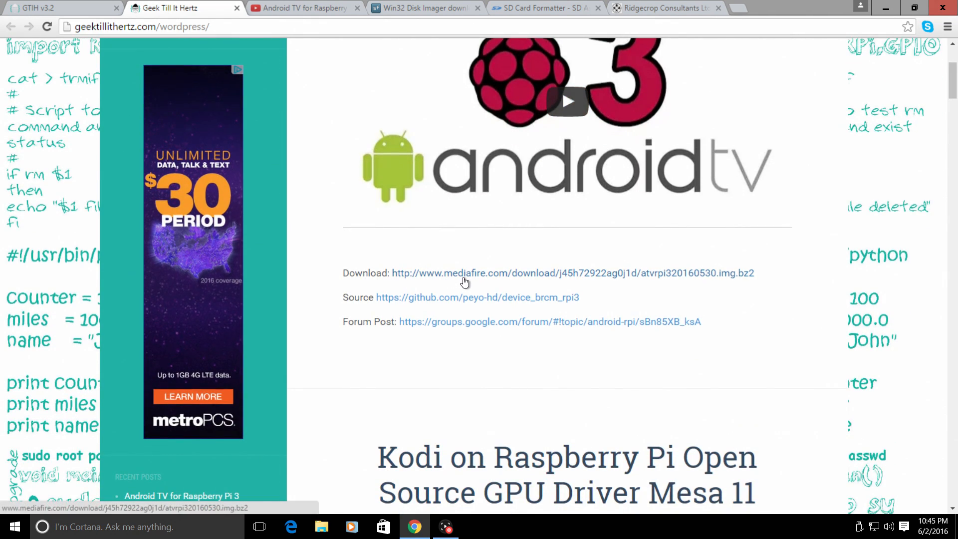
pyautogui.moveTo(590, 281)
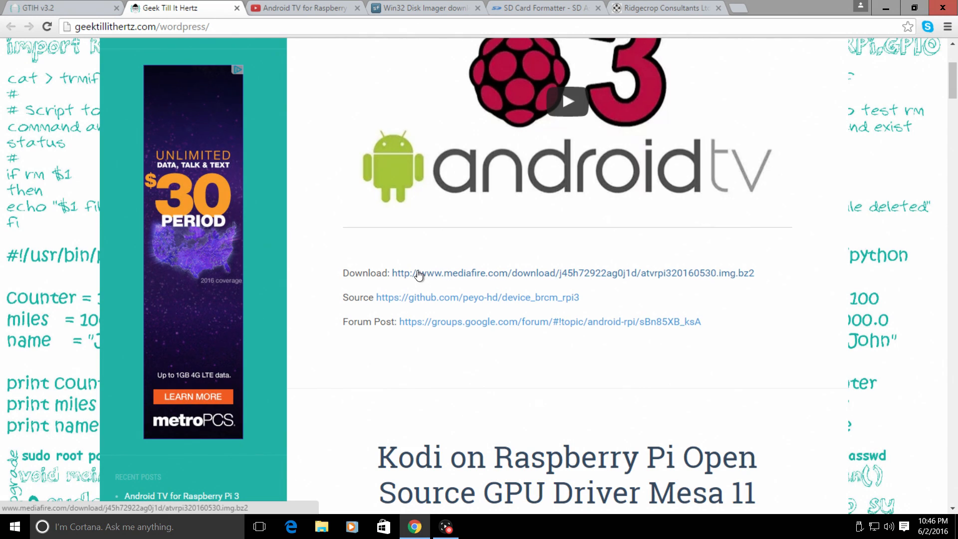
pyautogui.click(573, 272)
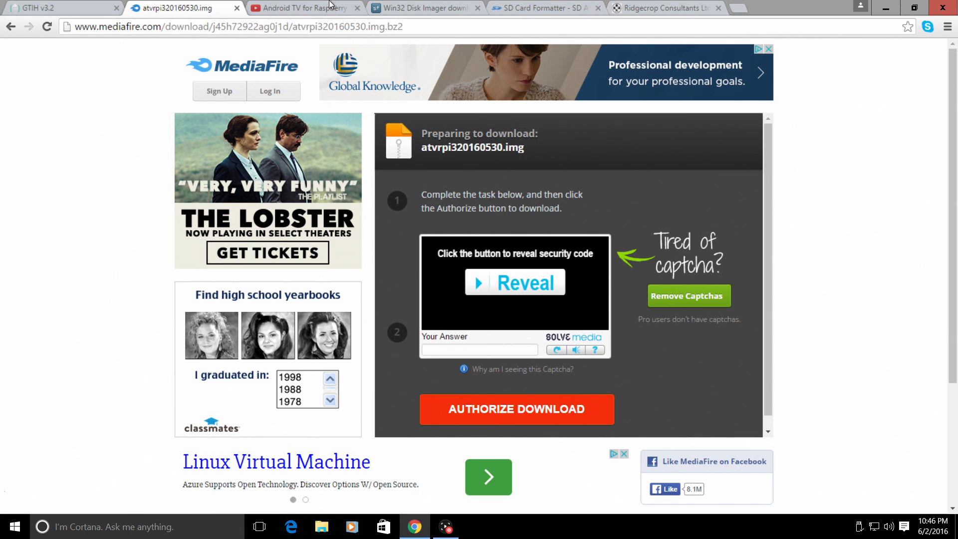
# Step: Pause the Android TV for Raspberry Pi 3 YouTube video, then view the Win32 Disk Imager SourceForge page
pyautogui.click(304, 8)
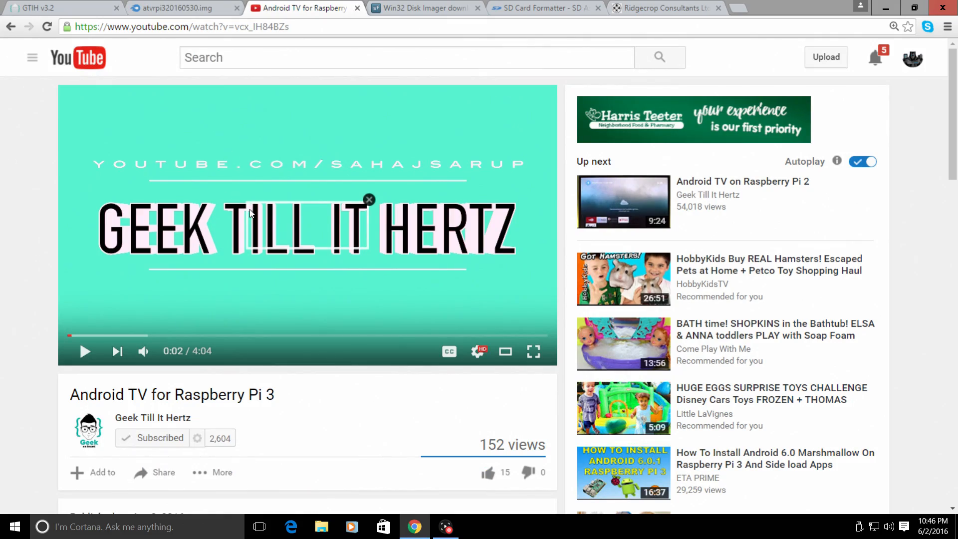
pyautogui.click(160, 438)
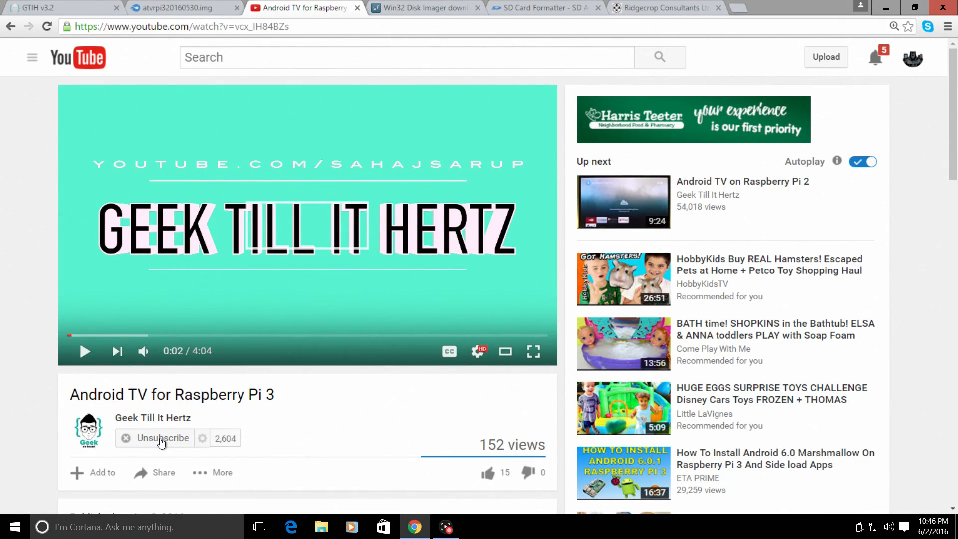
pyautogui.click(161, 438)
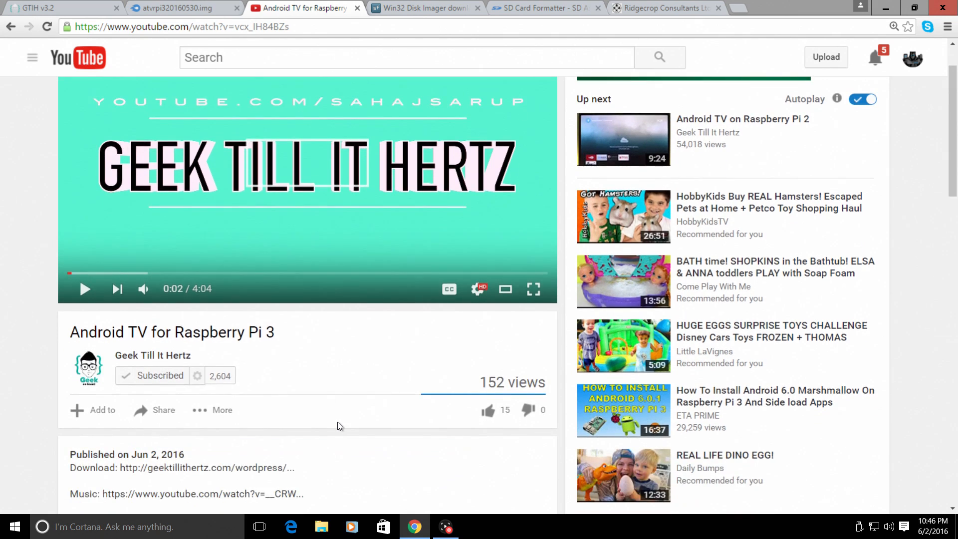
pyautogui.click(421, 8)
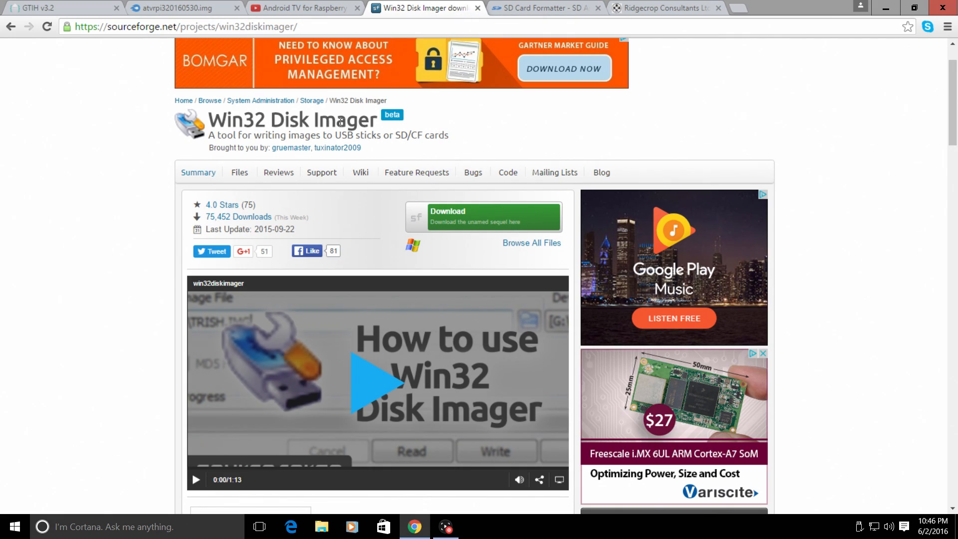
pyautogui.moveTo(229, 120)
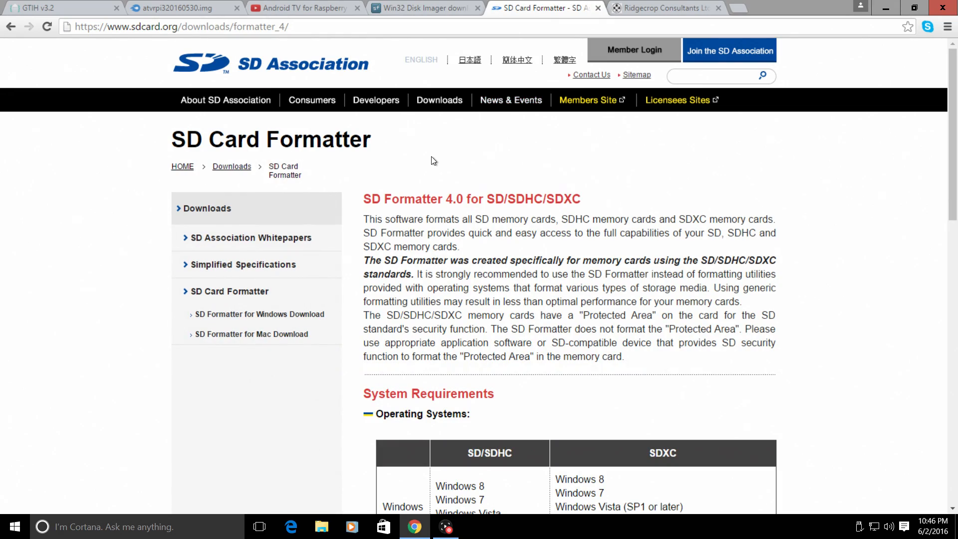
# Step: Review the SD Card Formatter 4.0 page details, then view the Ridgecrop FAT32 formatter page
pyautogui.scroll(-3)
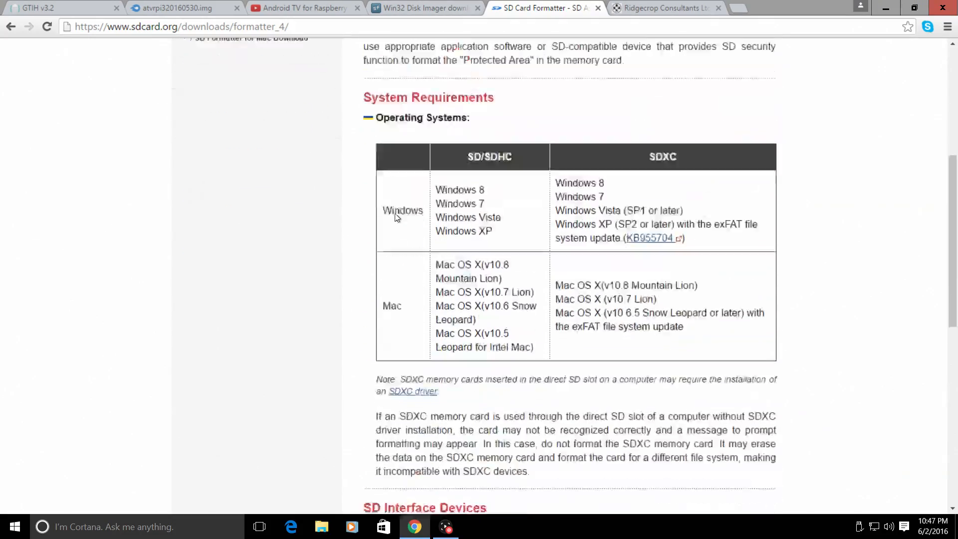
pyautogui.scroll(3)
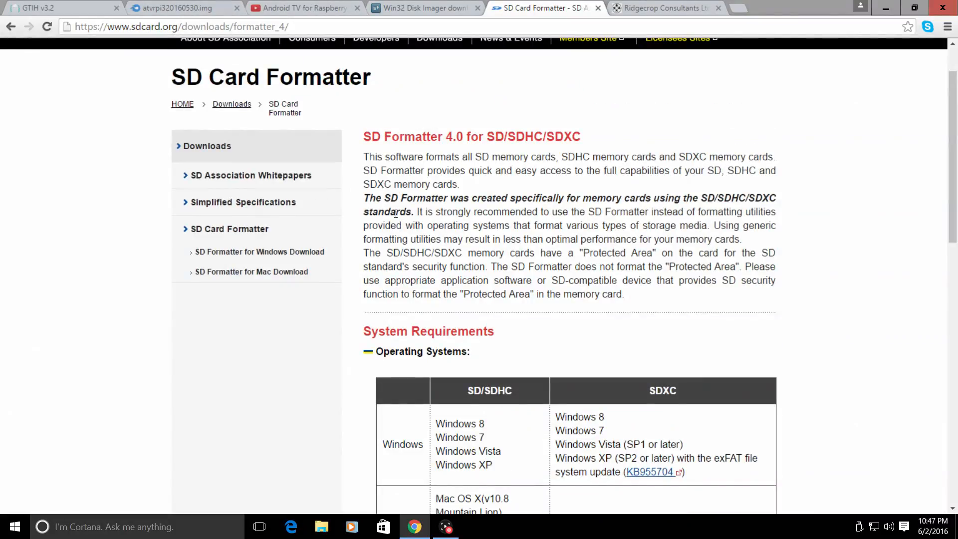
pyautogui.scroll(-3)
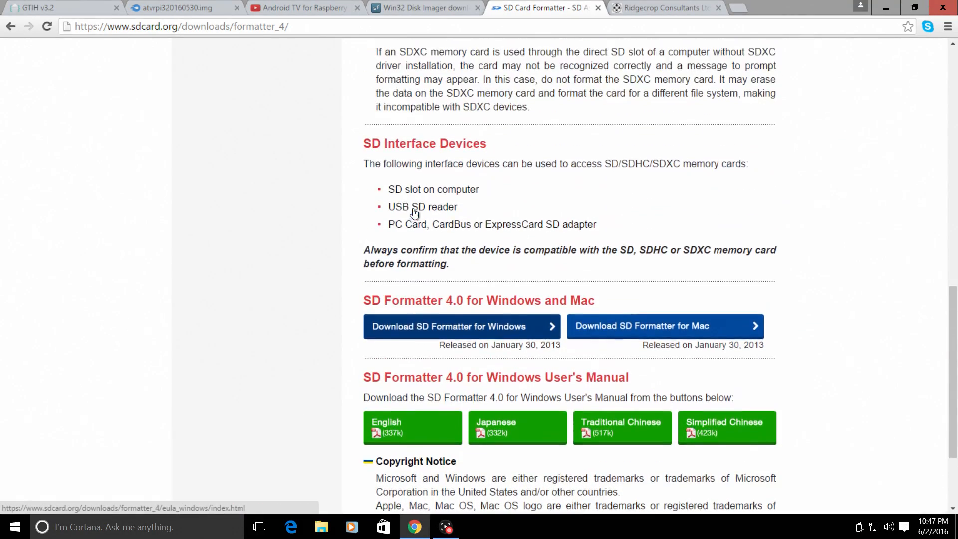
pyautogui.scroll(3)
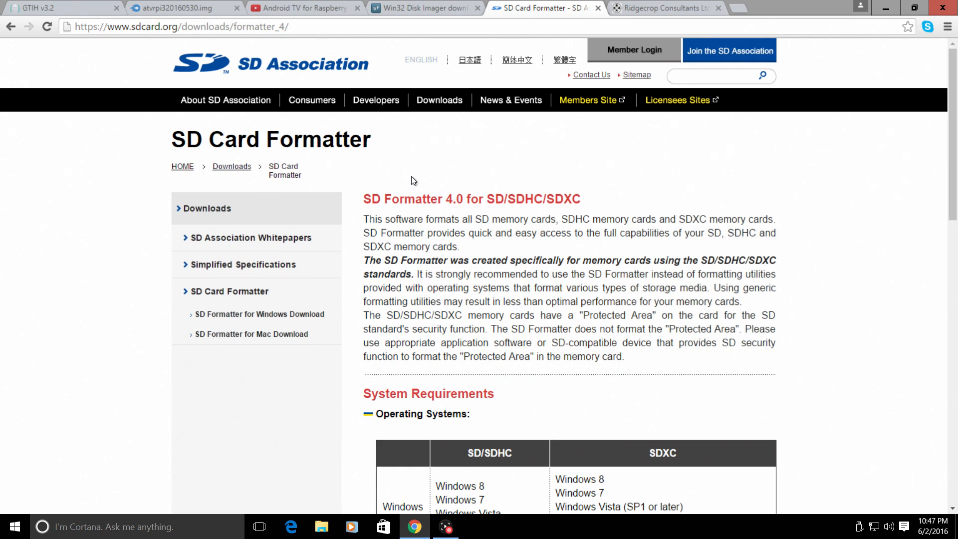
pyautogui.scroll(-3)
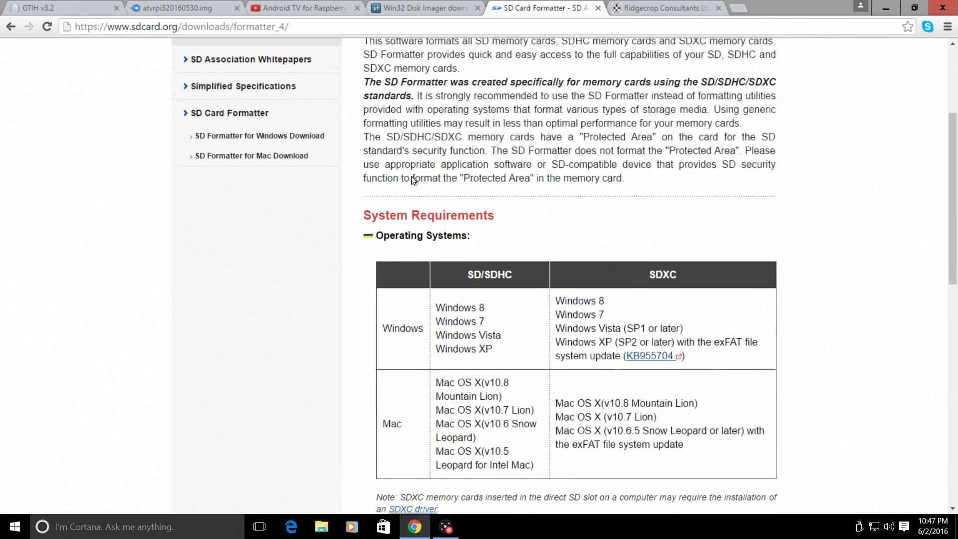
pyautogui.scroll(-3)
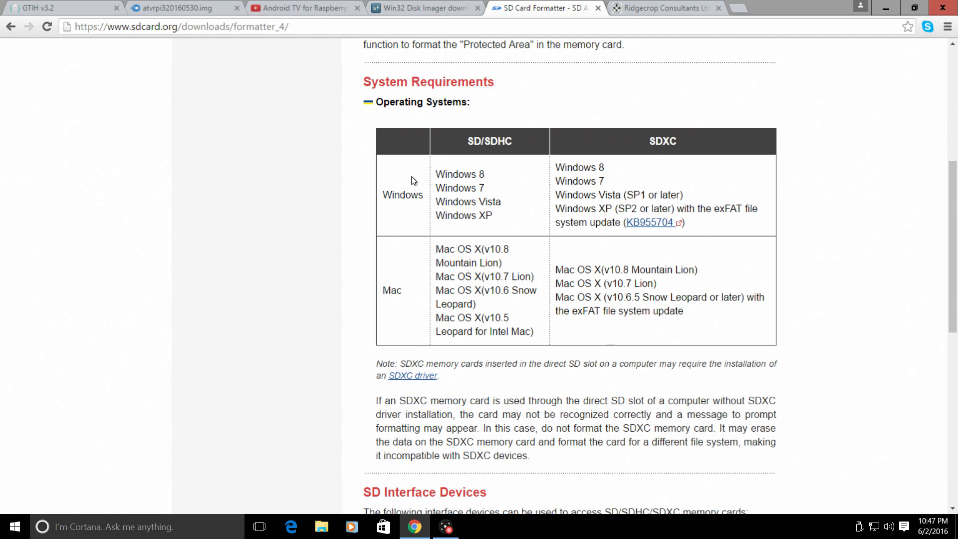
pyautogui.scroll(3)
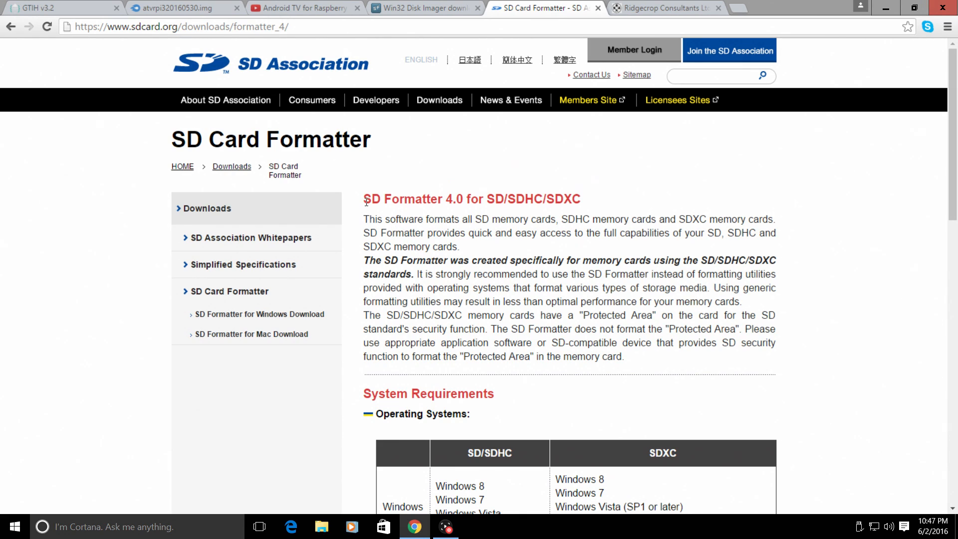
pyautogui.moveTo(340, 160)
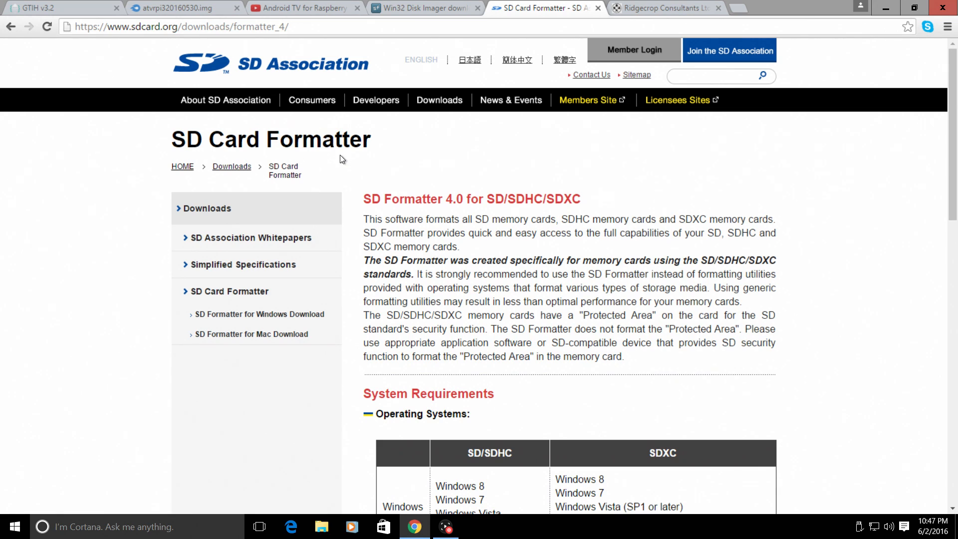
pyautogui.moveTo(384, 203)
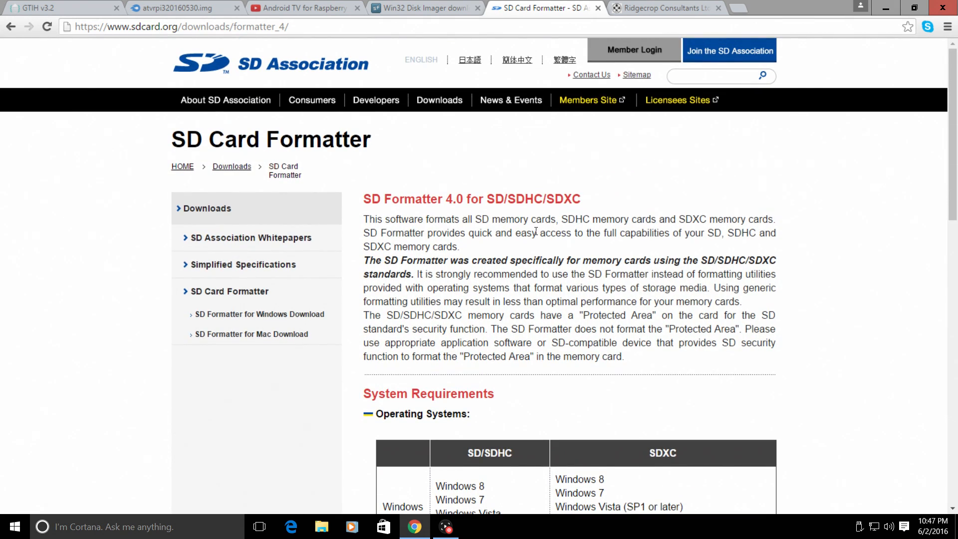
pyautogui.click(665, 8)
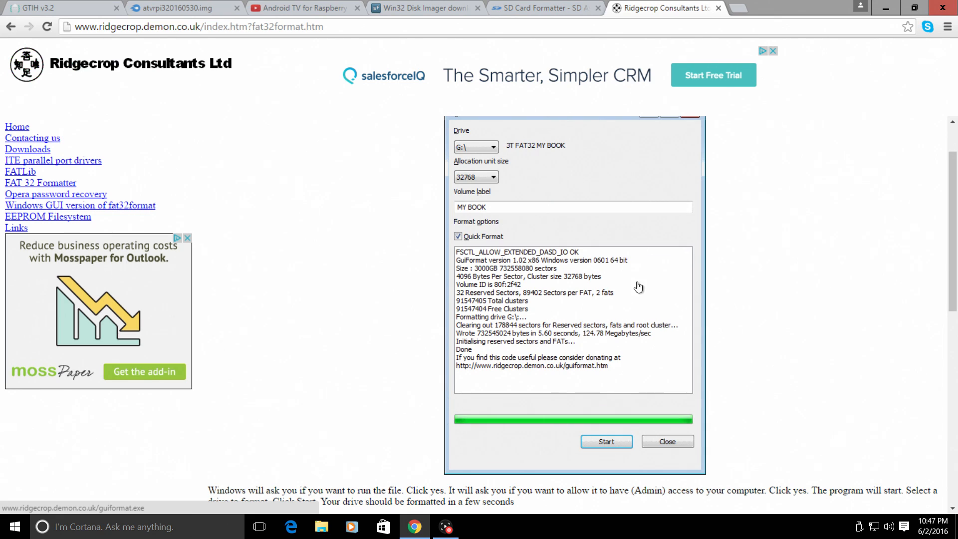
pyautogui.moveTo(529, 229)
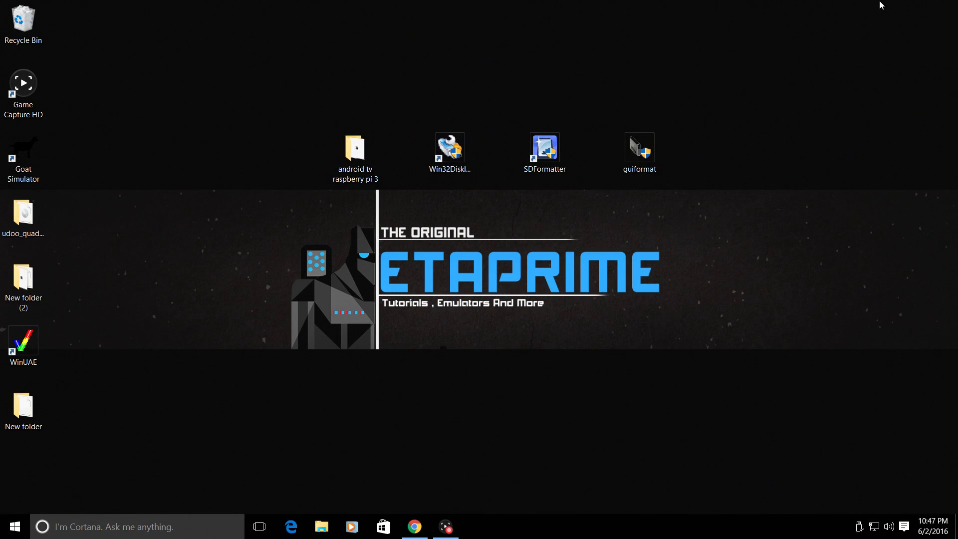
pyautogui.click(354, 149)
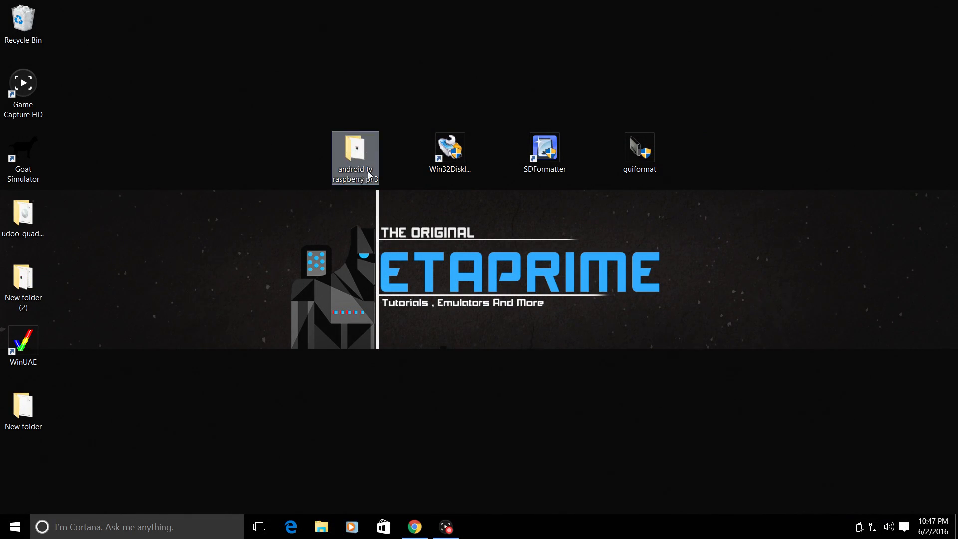
pyautogui.moveTo(360, 174)
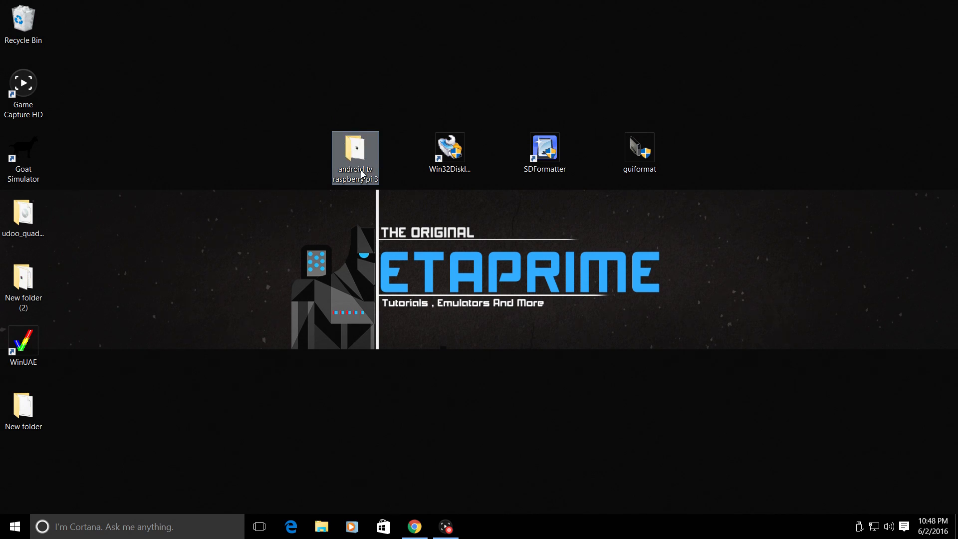
pyautogui.doubleClick(355, 158)
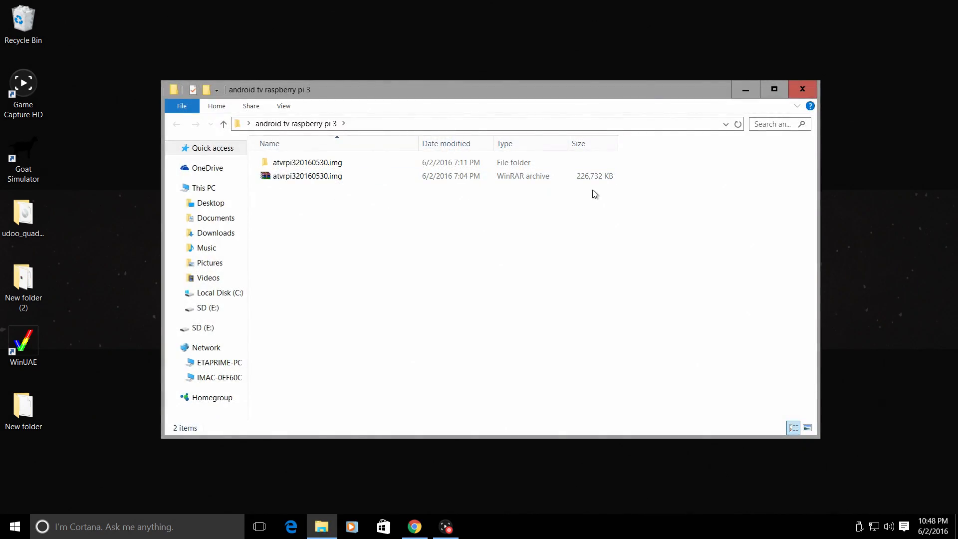
pyautogui.click(307, 176)
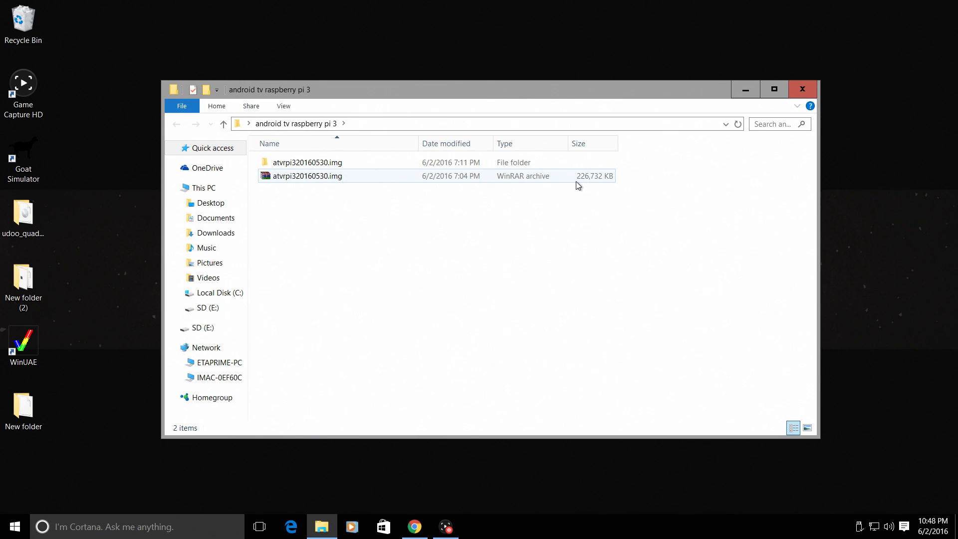
pyautogui.moveTo(608, 180)
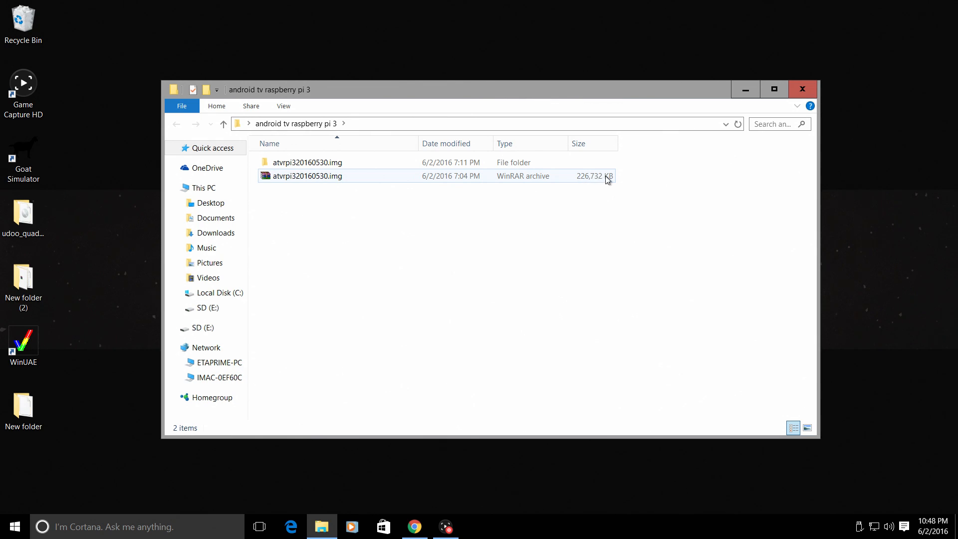
pyautogui.doubleClick(308, 162)
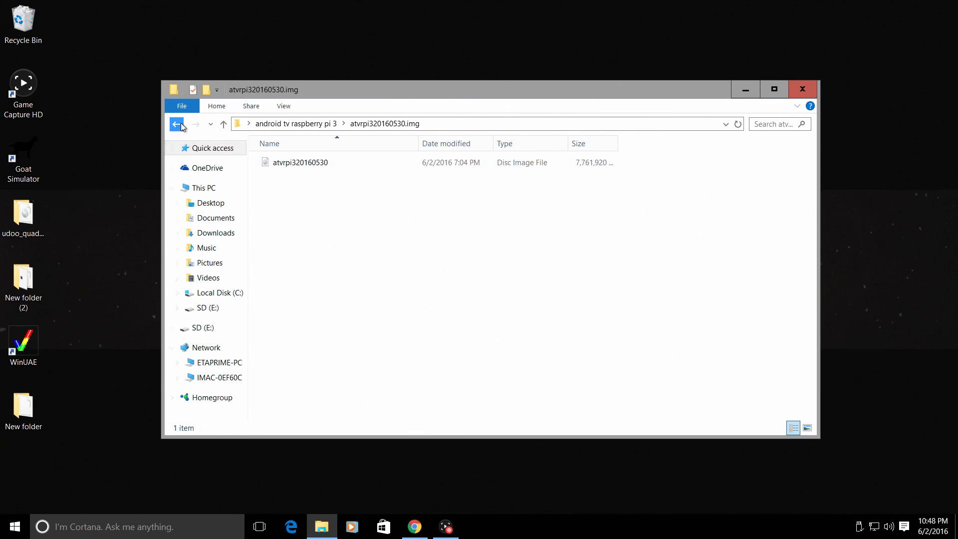
pyautogui.click(177, 124)
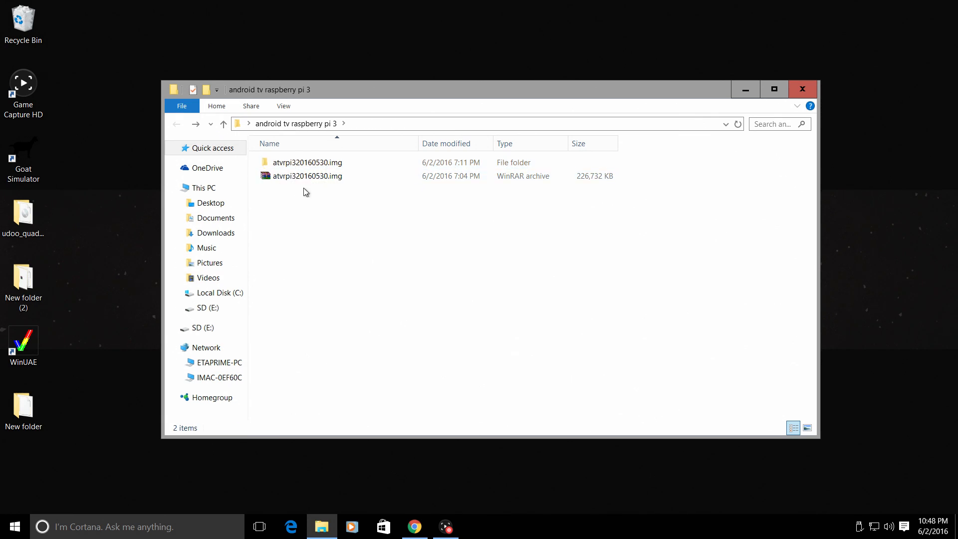
pyautogui.moveTo(288, 182)
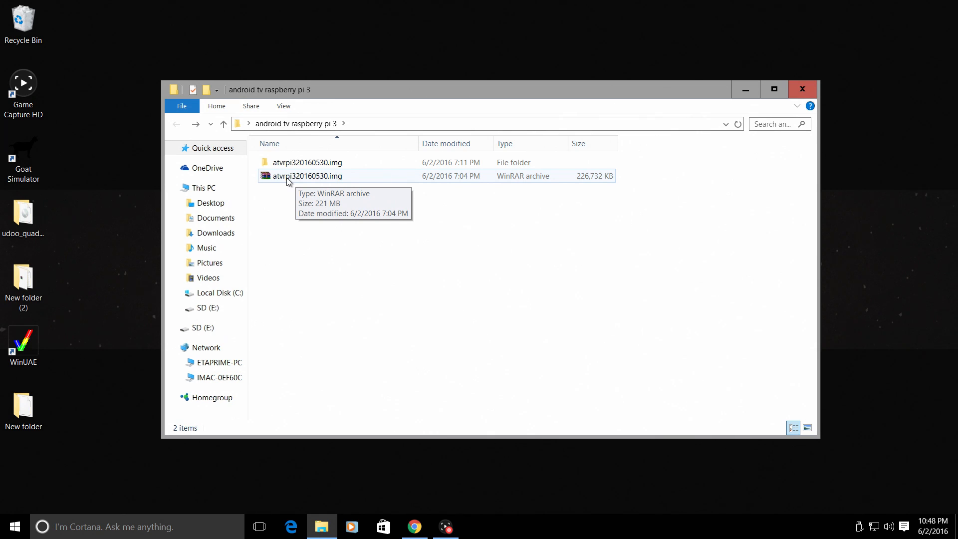
pyautogui.click(307, 175)
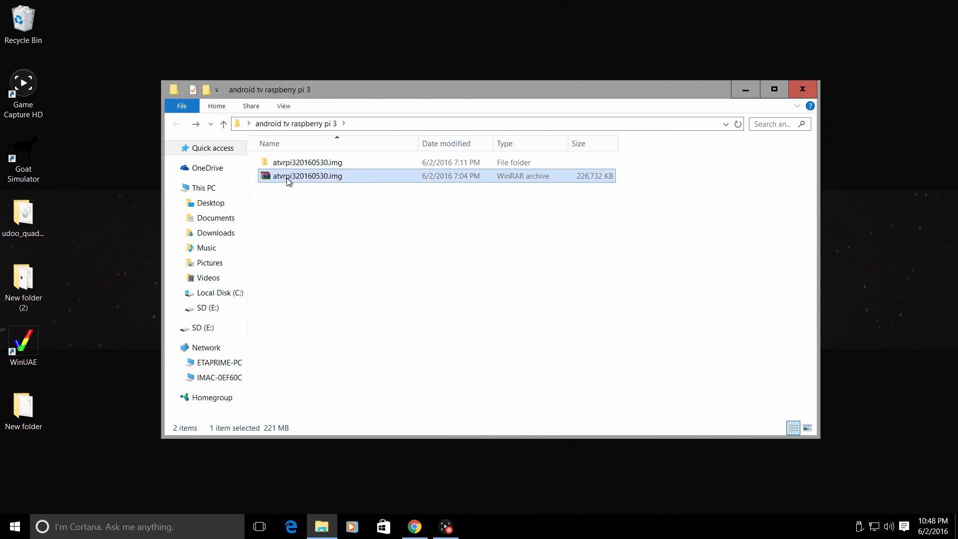
pyautogui.rightClick(307, 176)
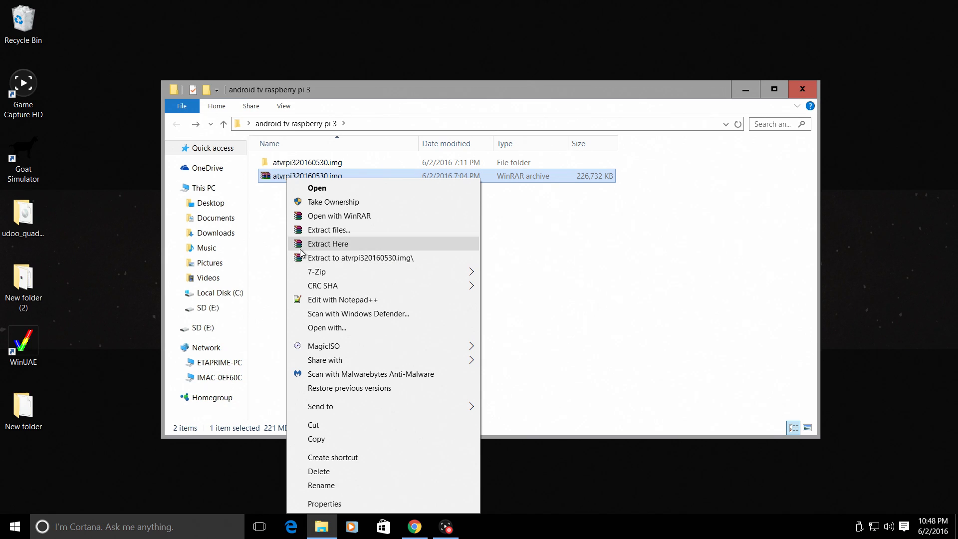
pyautogui.moveTo(362, 258)
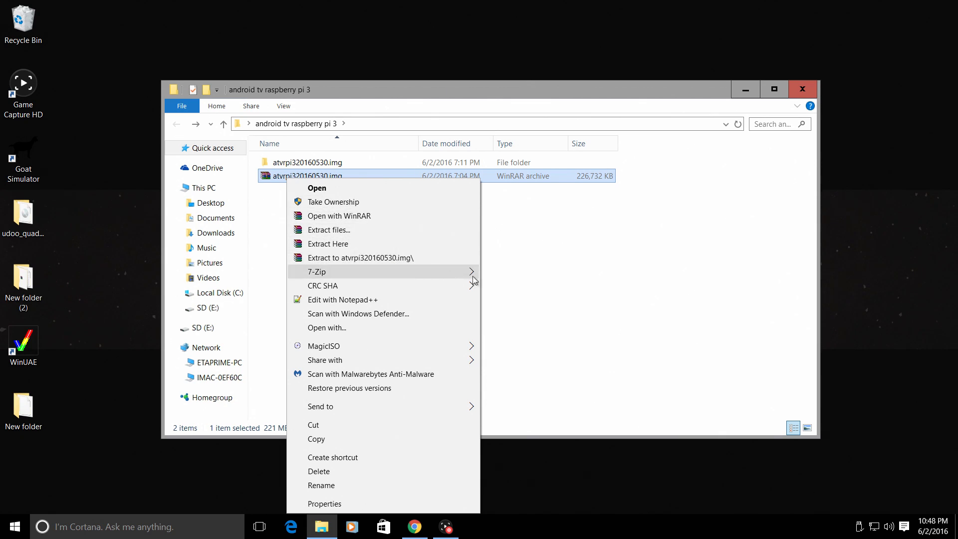
pyautogui.click(500, 253)
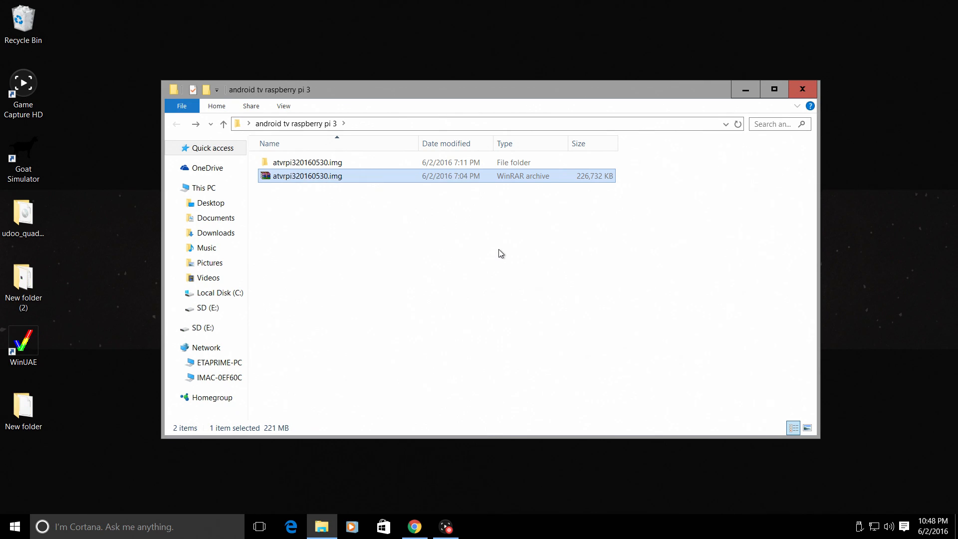
pyautogui.doubleClick(308, 161)
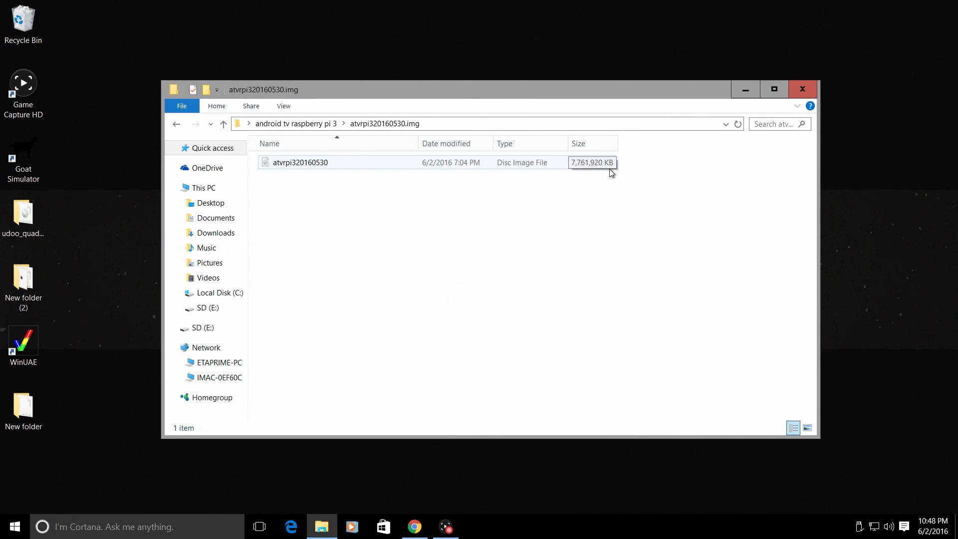
pyautogui.click(801, 89)
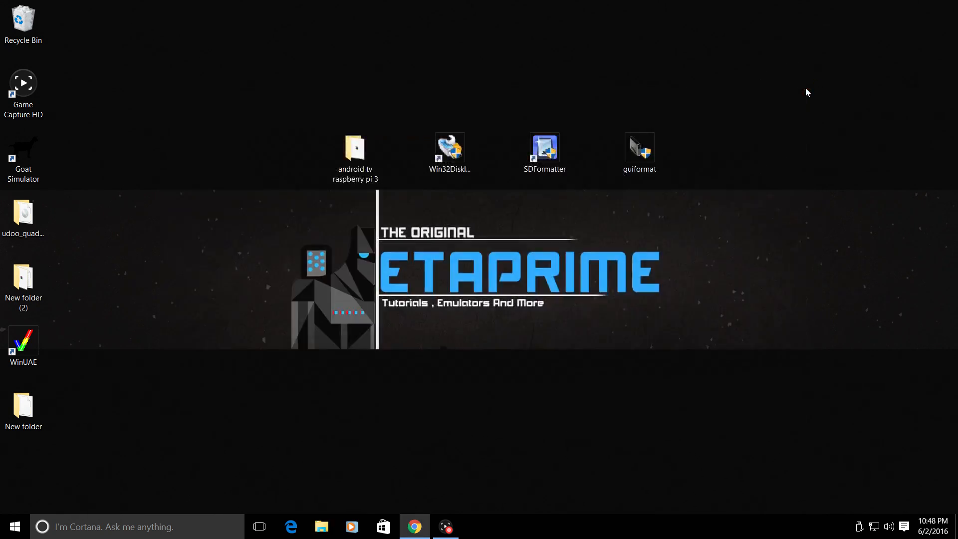
pyautogui.moveTo(519, 62)
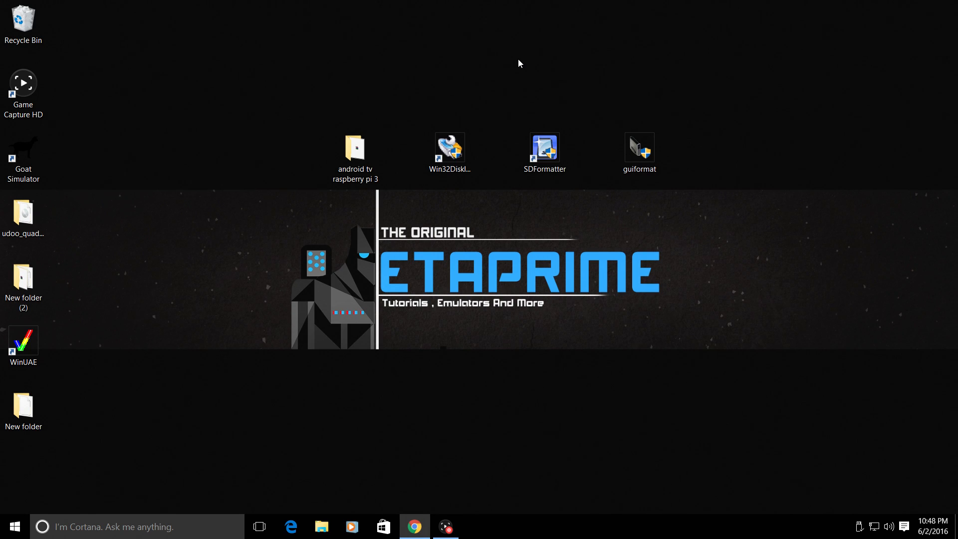
pyautogui.click(322, 526)
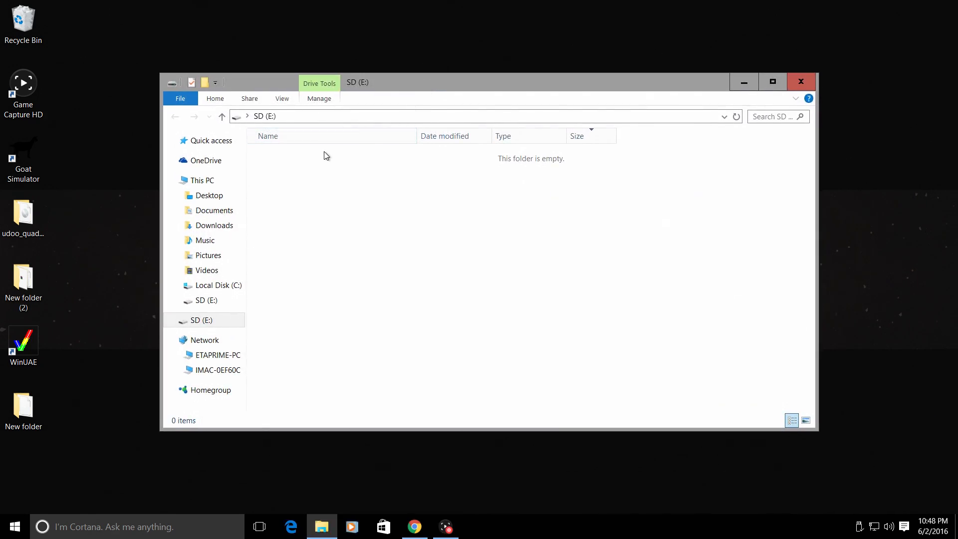
pyautogui.rightClick(202, 320)
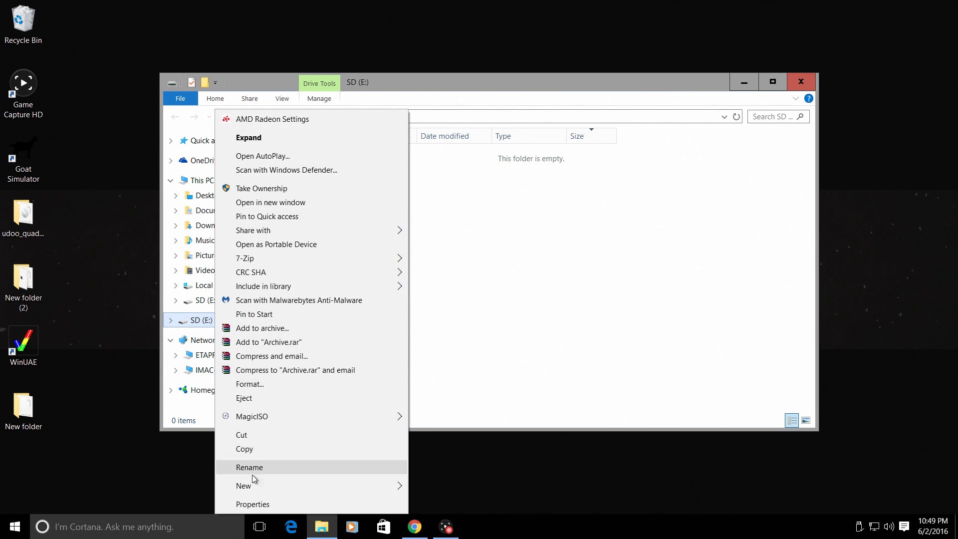
pyautogui.click(252, 504)
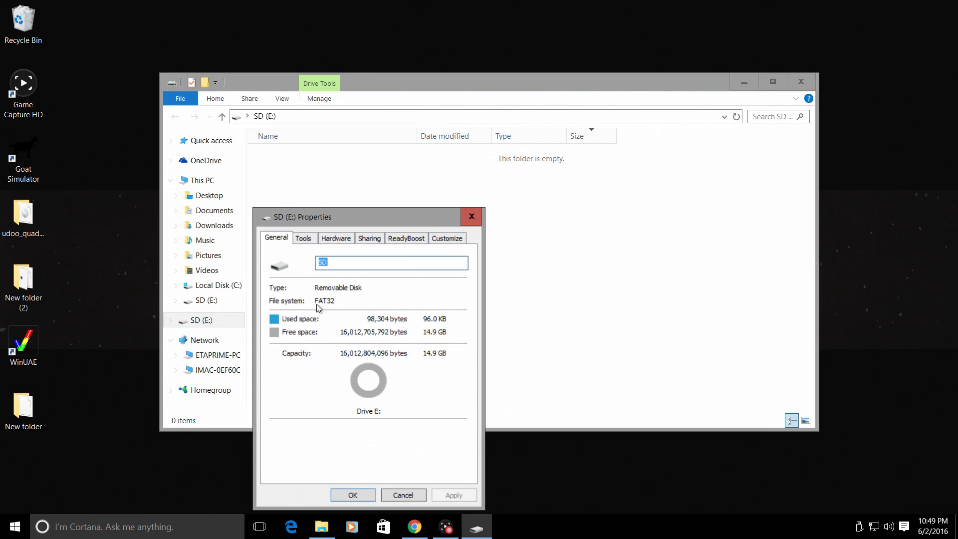
pyautogui.moveTo(330, 305)
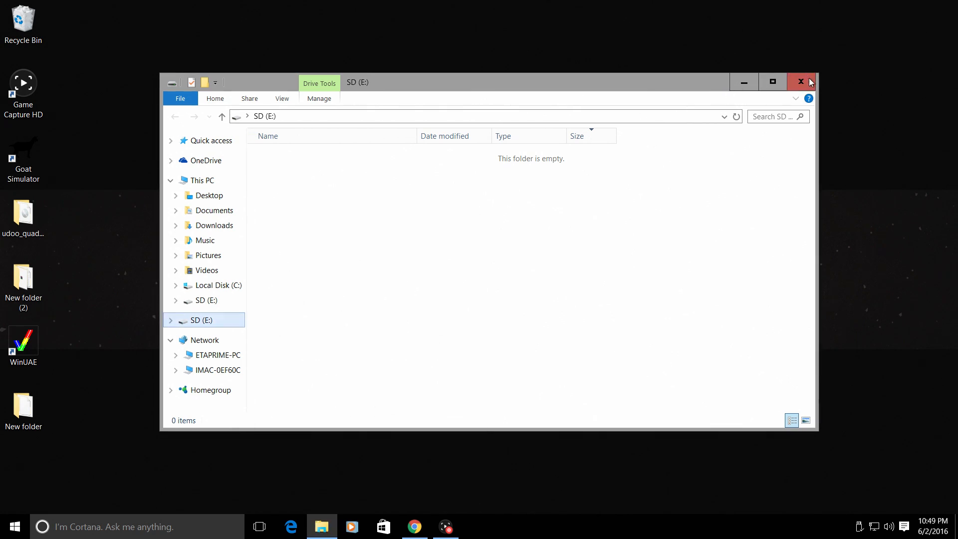
pyautogui.click(799, 82)
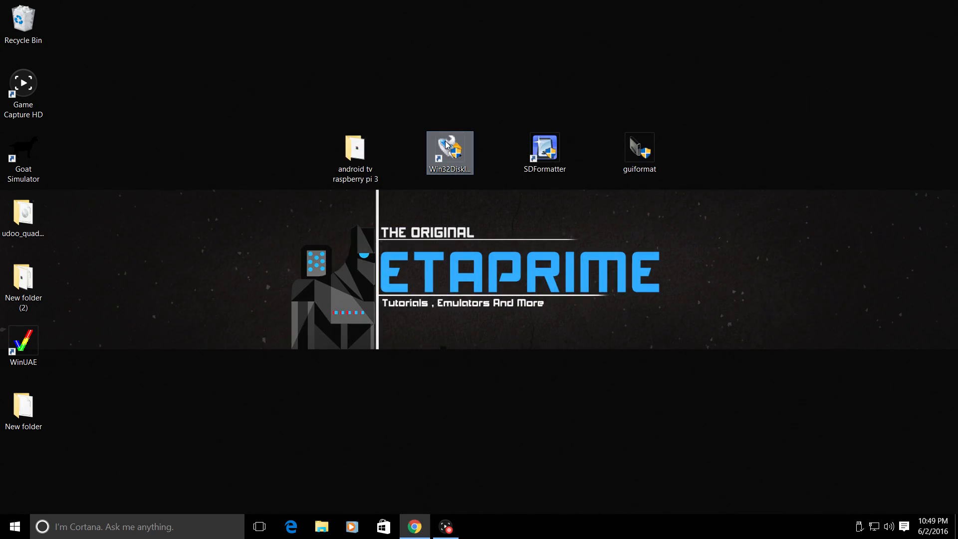
# Step: Launch Win32 Disk Imager with SD card E: as target and bring up its disk image file picker
pyautogui.doubleClick(449, 152)
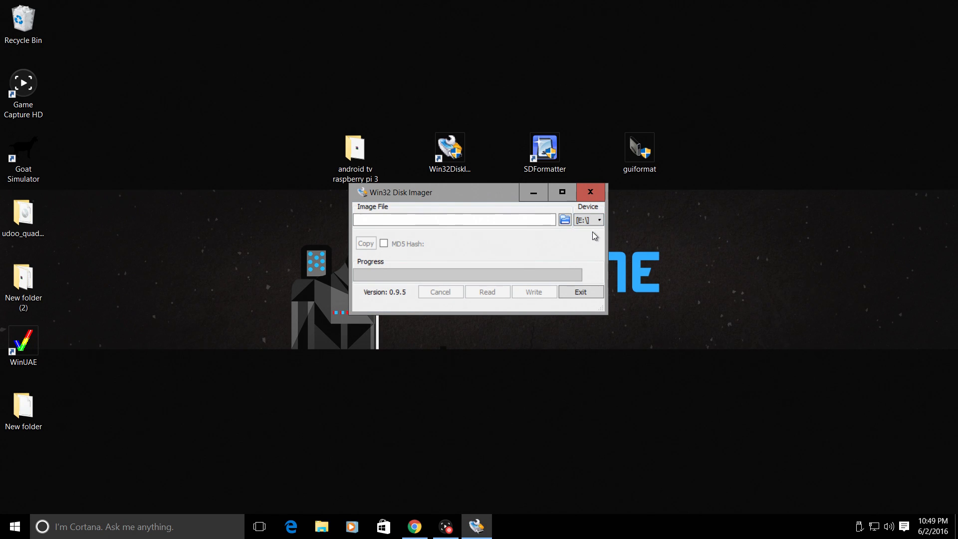
pyautogui.moveTo(406, 391)
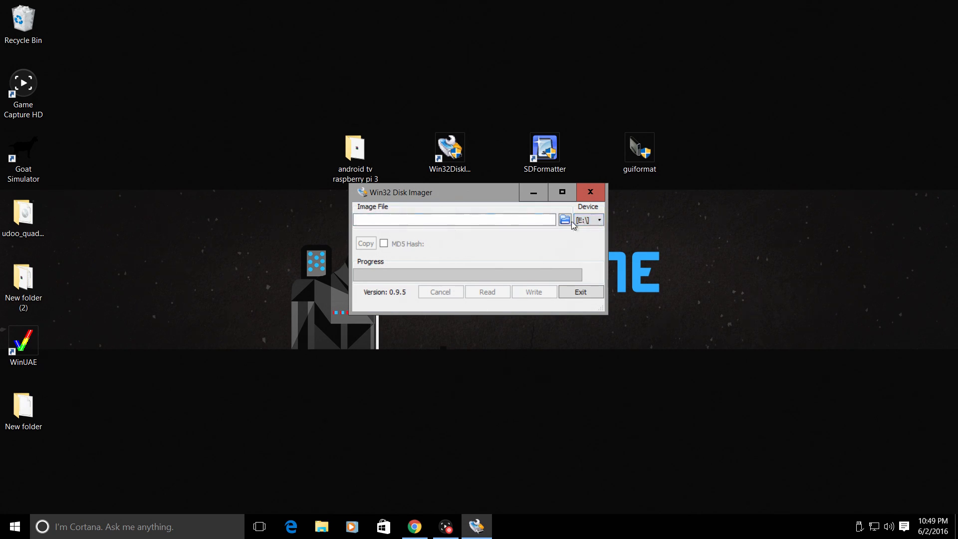
pyautogui.moveTo(428, 192); pyautogui.dragTo(428, 203)
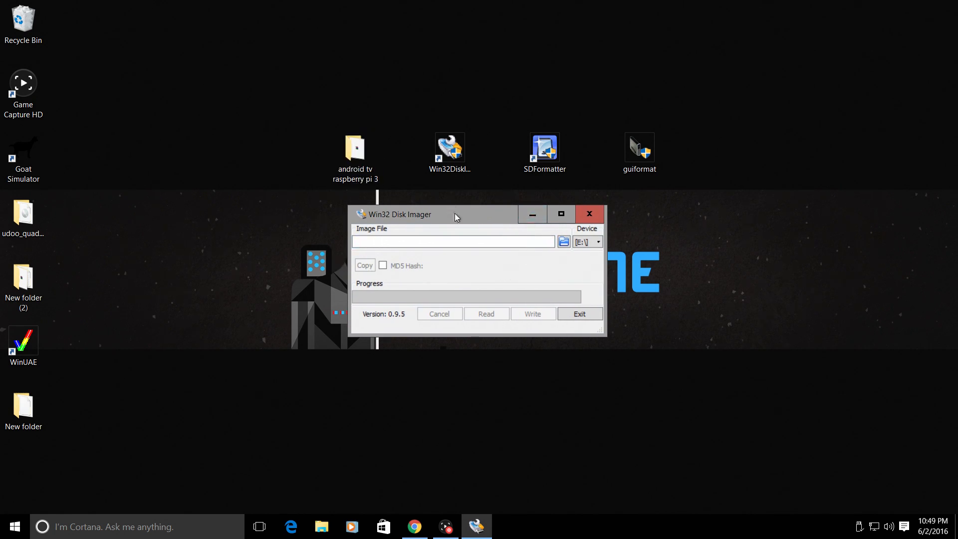
pyautogui.moveTo(460, 273)
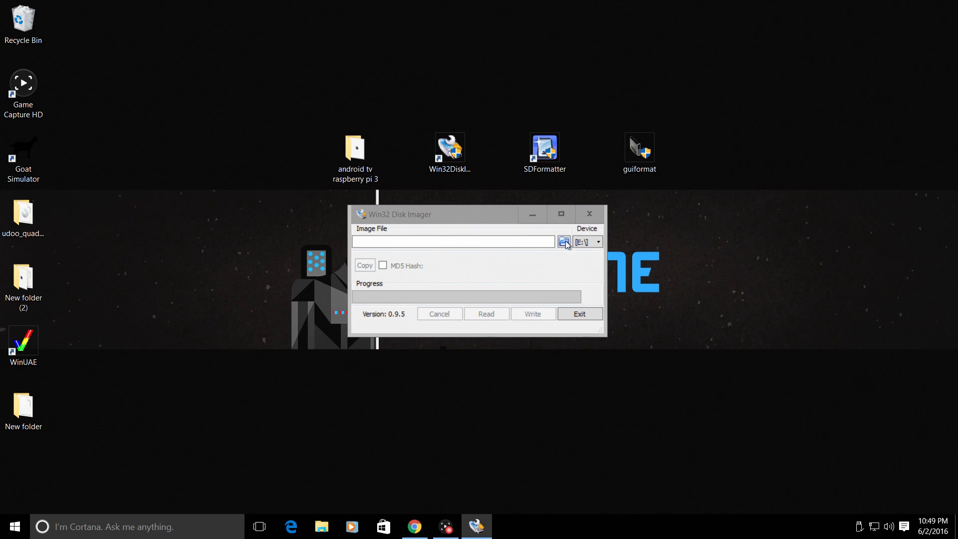
pyautogui.click(563, 241)
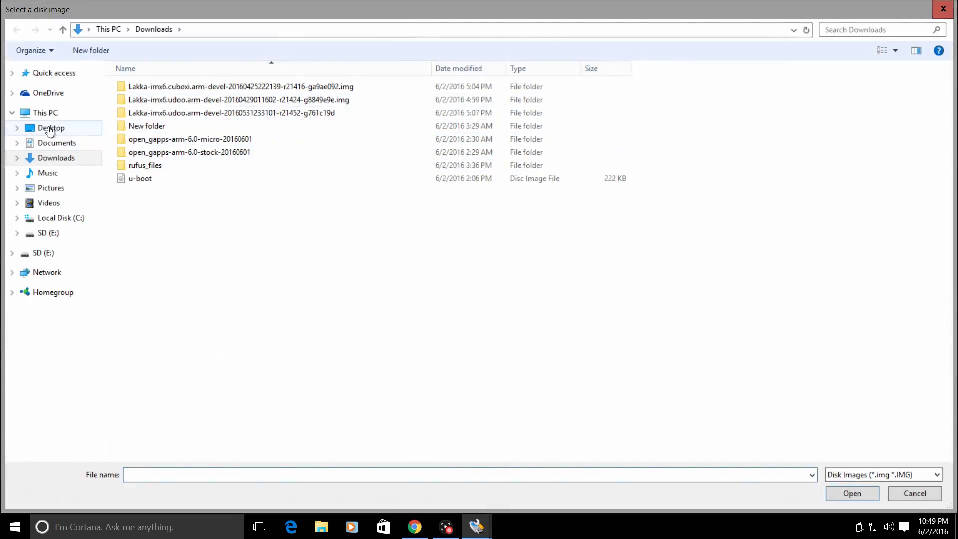
# Step: Load atvrpi320160530.img from Desktop > android tv raspberry pi 3 as the image file
pyautogui.click(51, 128)
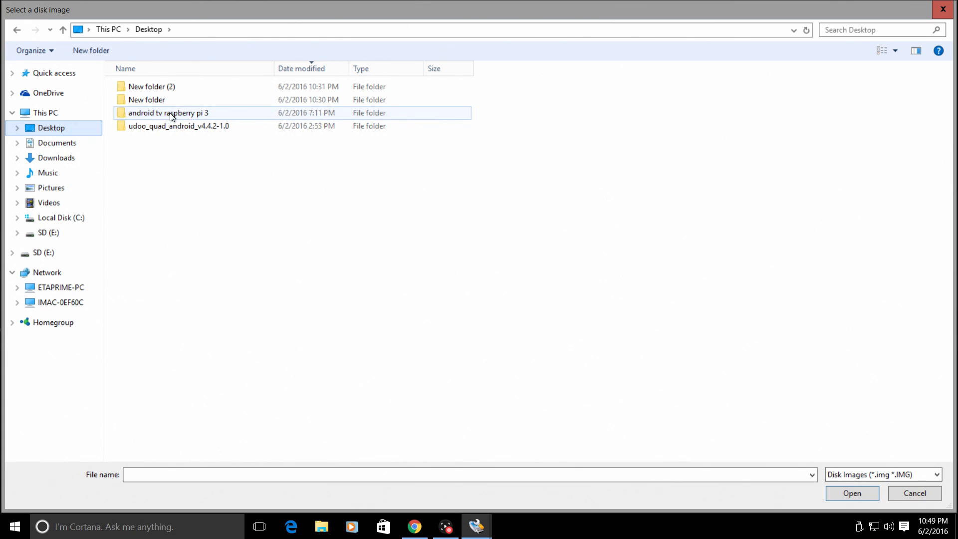
pyautogui.doubleClick(169, 112)
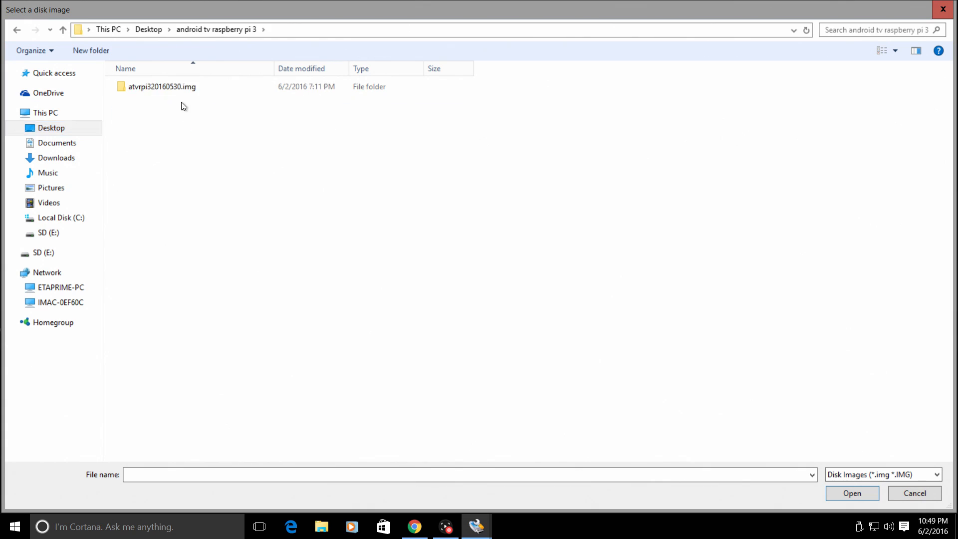
pyautogui.doubleClick(161, 87)
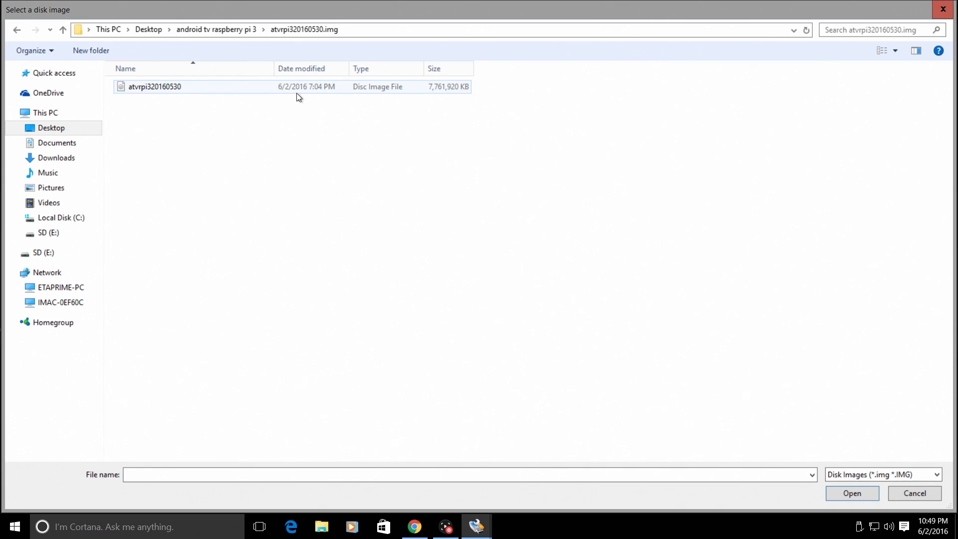
pyautogui.click(154, 86)
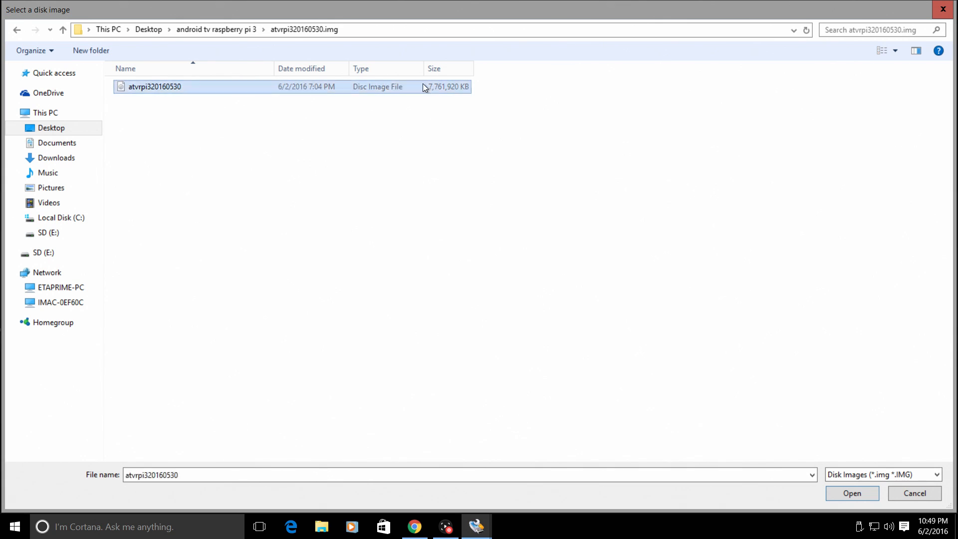
pyautogui.click(851, 493)
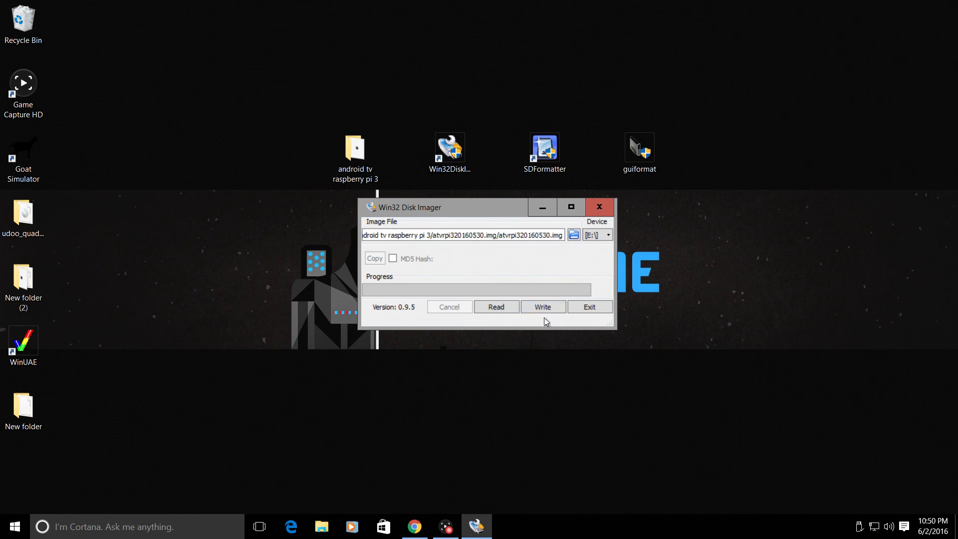
# Step: Write the Android TV image to SD card E:, confirming the overwrite warning
pyautogui.click(541, 305)
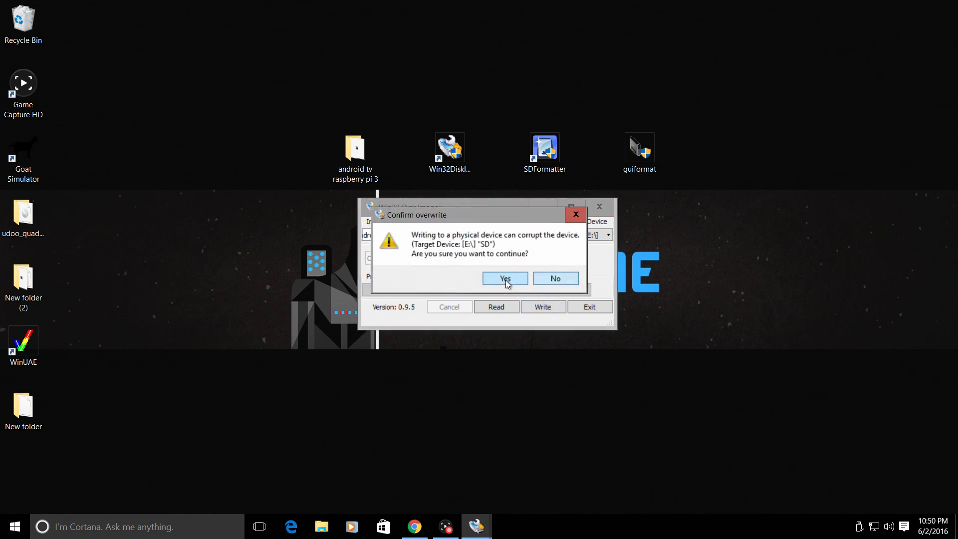
pyautogui.click(504, 278)
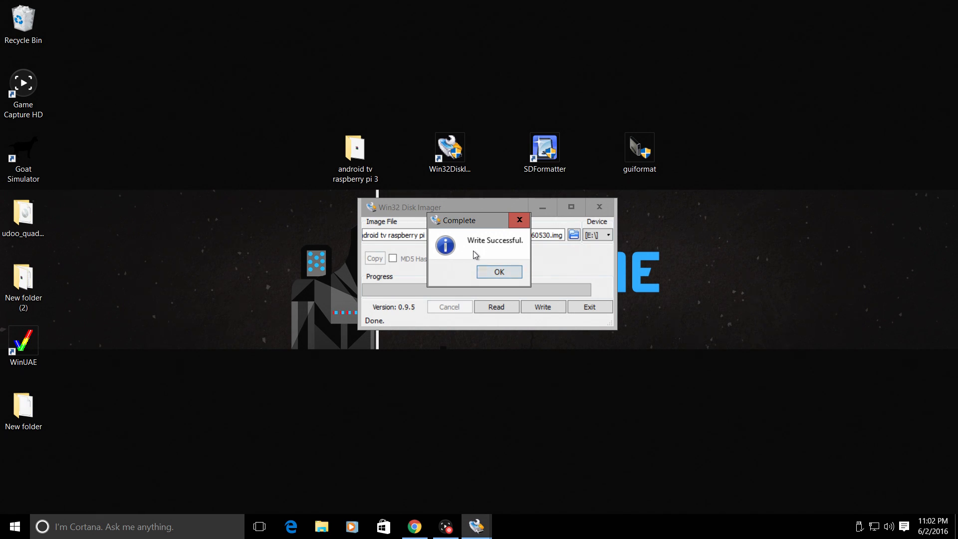
pyautogui.moveTo(239, 156)
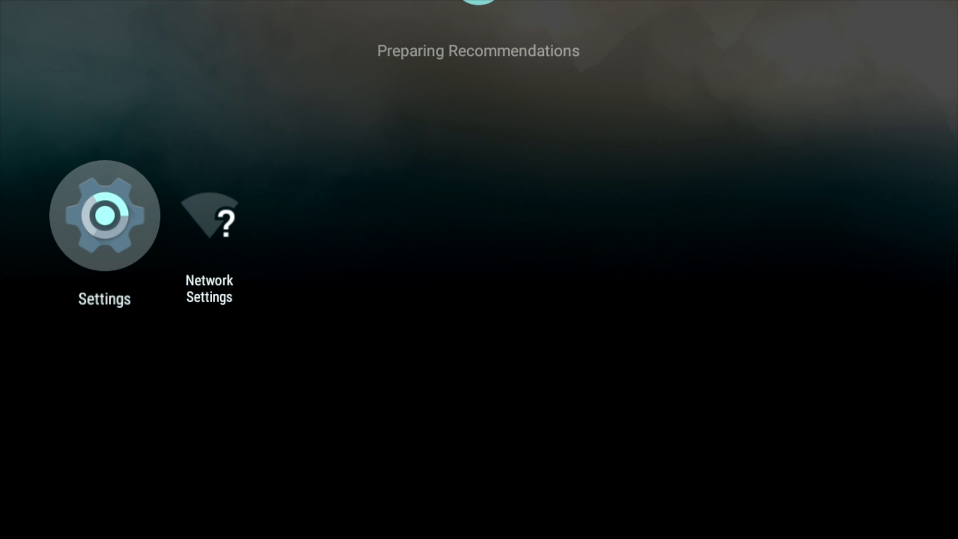
pyautogui.moveTo(612, 9)
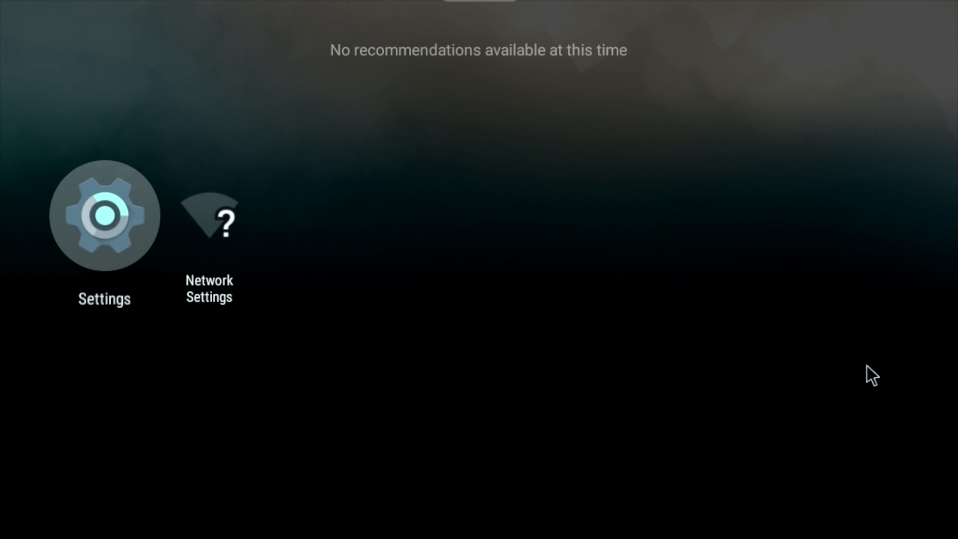
pyautogui.moveTo(95, 220)
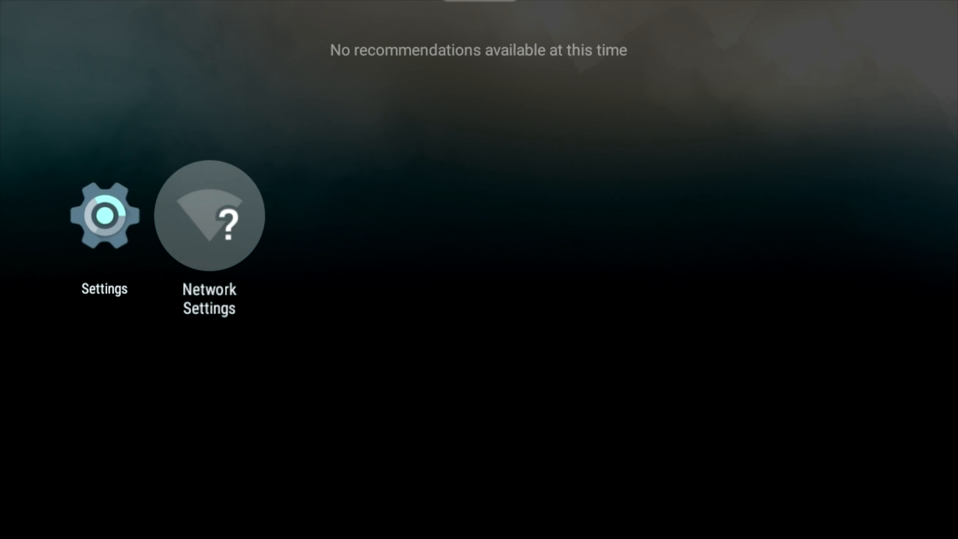
# Step: Connect Android TV to the HiDE YO KIDS HIDE YO WIFI network from Network Settings
pyautogui.click(209, 215)
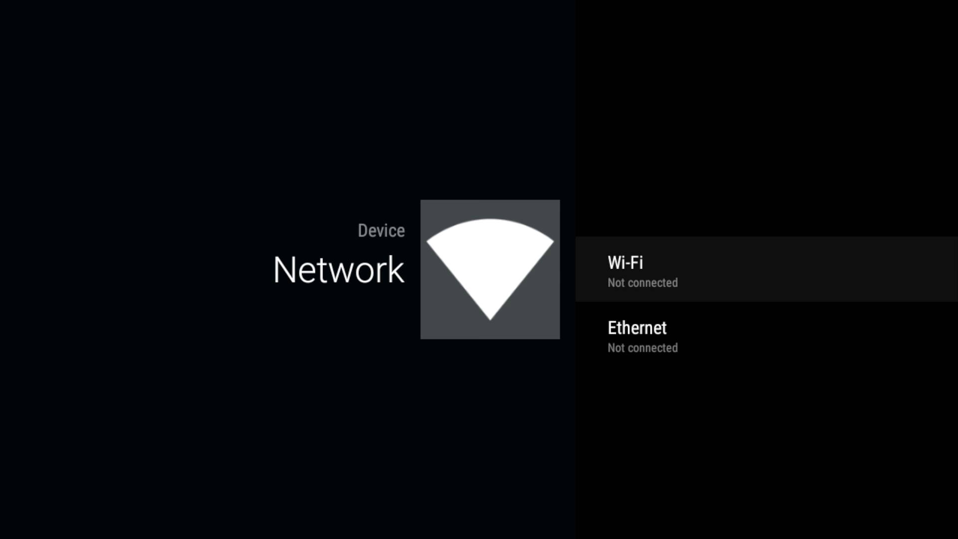
pyautogui.click(642, 271)
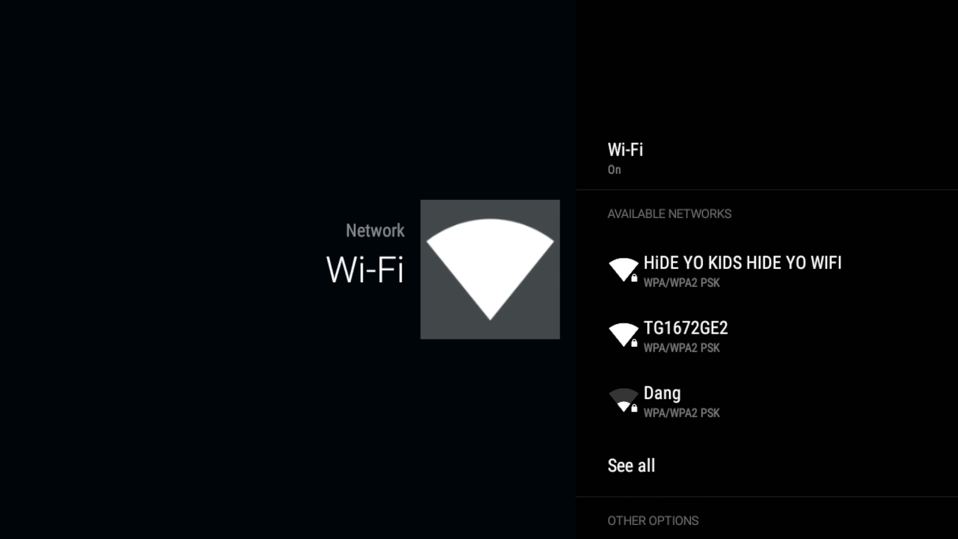
pyautogui.click(742, 263)
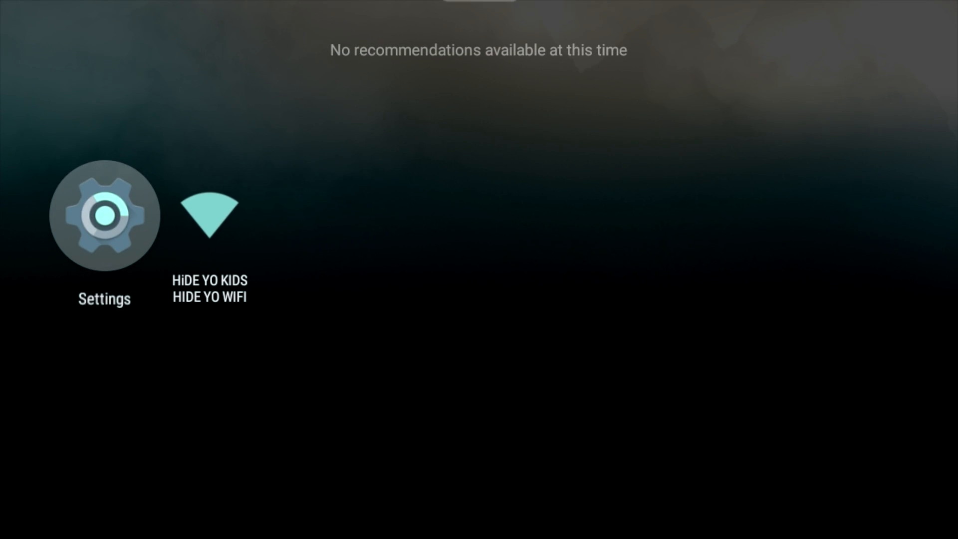
# Step: View the connected network's status info and highlight the IP address 192.168.10.175
pyautogui.click(104, 214)
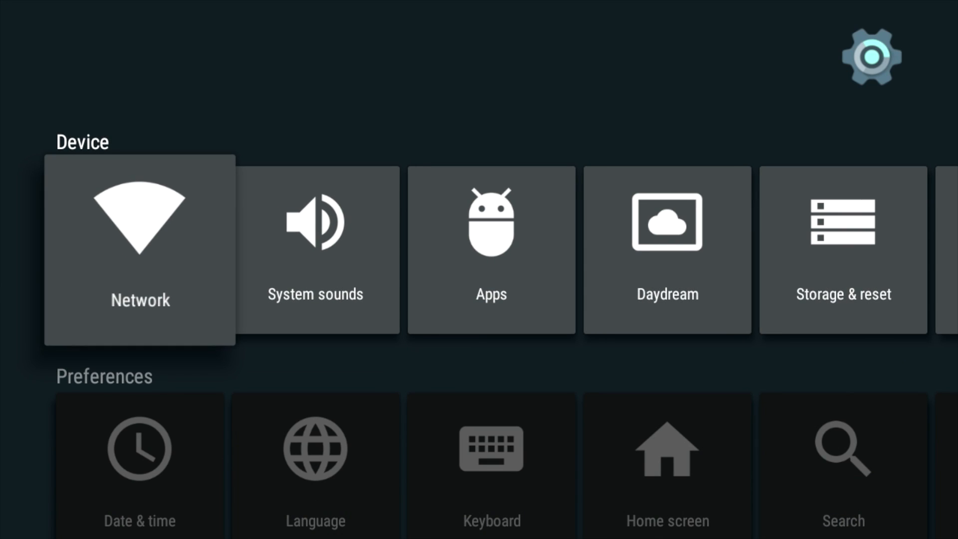
pyautogui.click(139, 249)
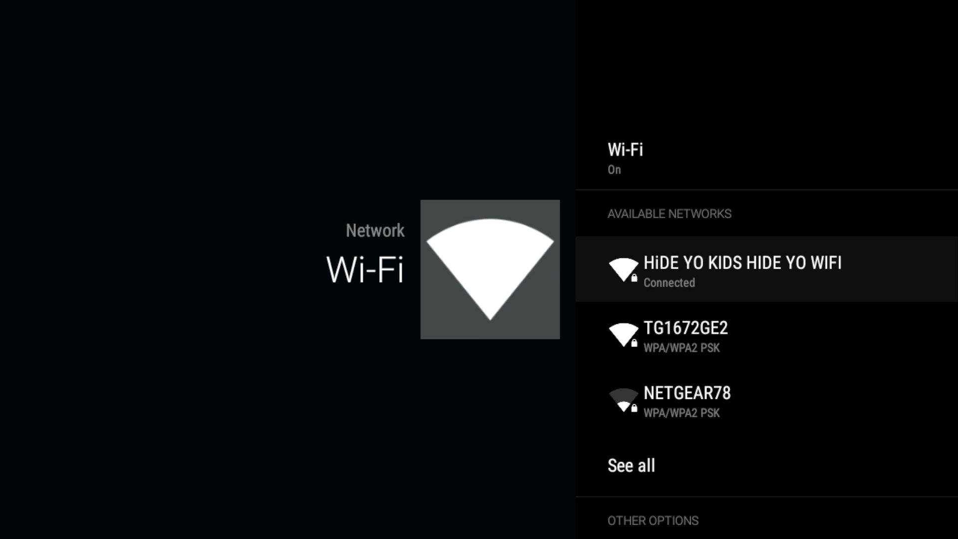
pyautogui.click(740, 272)
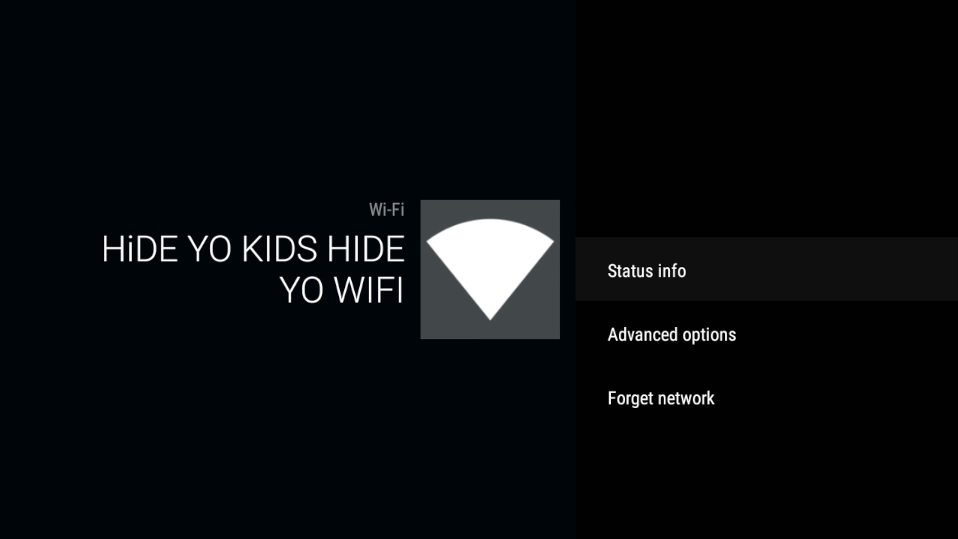
pyautogui.click(646, 270)
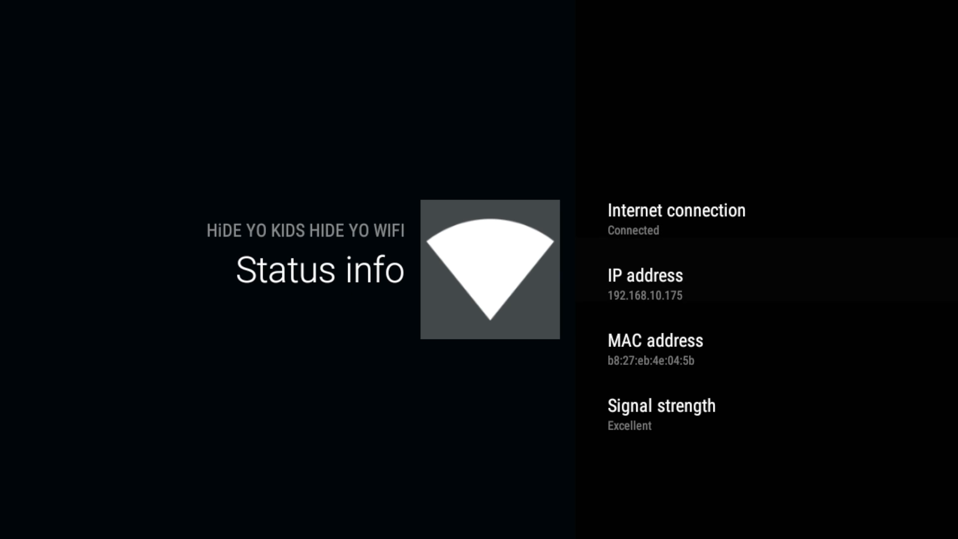
pyautogui.press('Down')
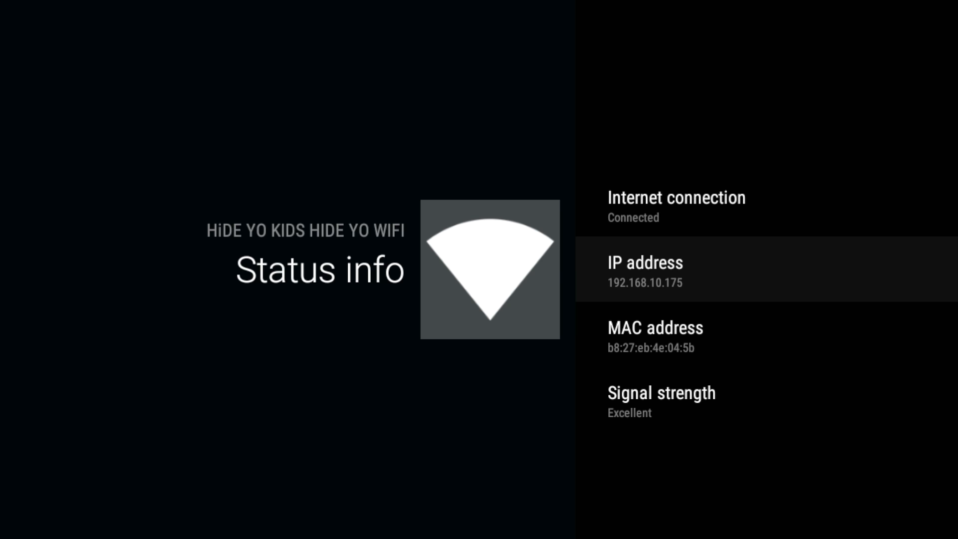
pyautogui.moveTo(746, 165)
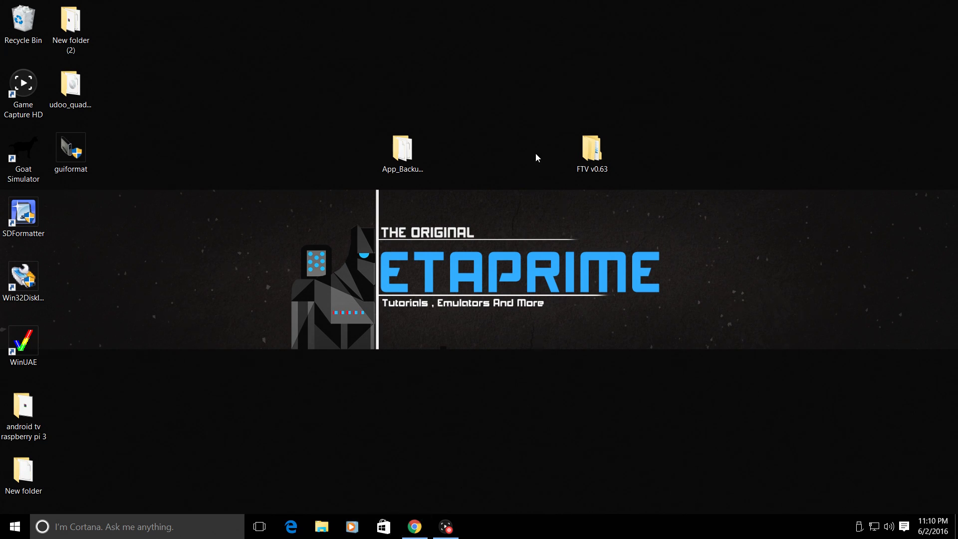
pyautogui.moveTo(85, 491)
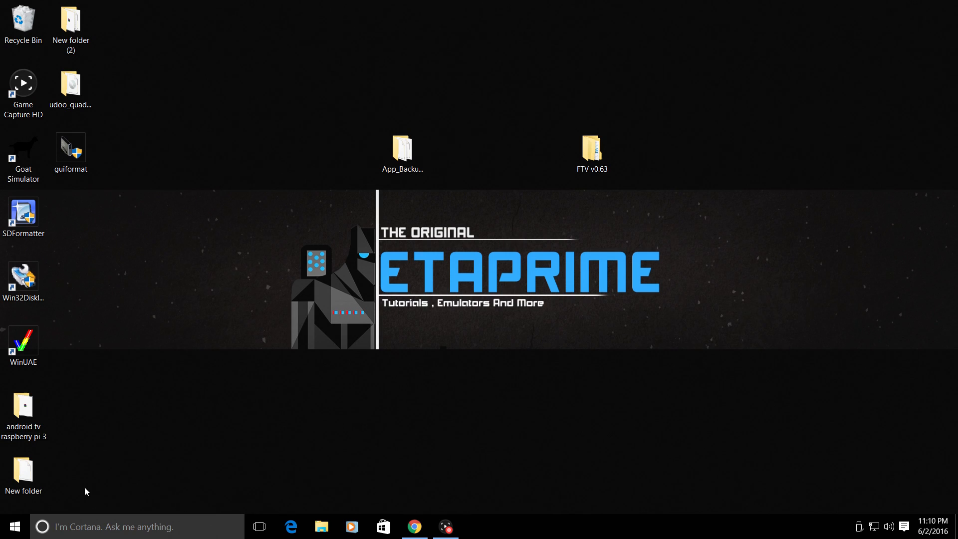
pyautogui.moveTo(305, 361)
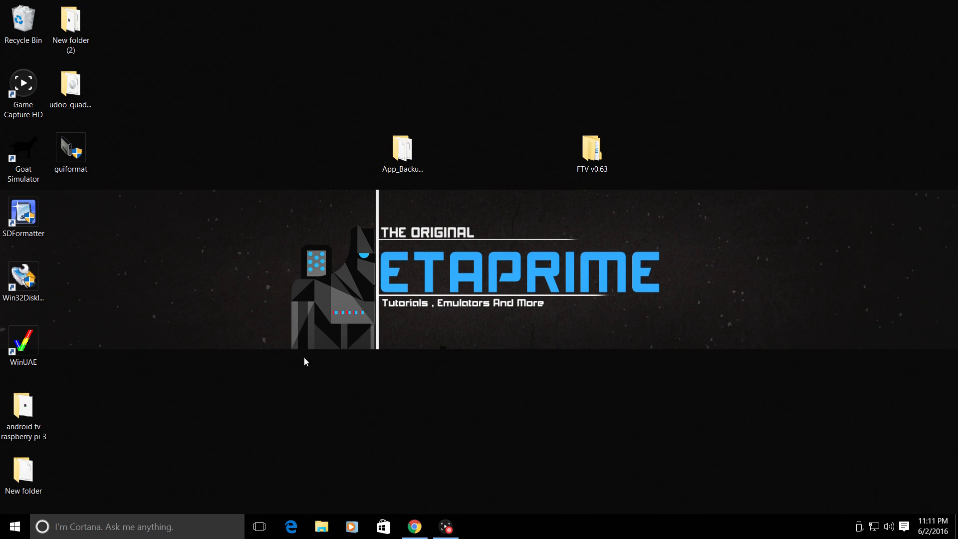
pyautogui.moveTo(198, 50)
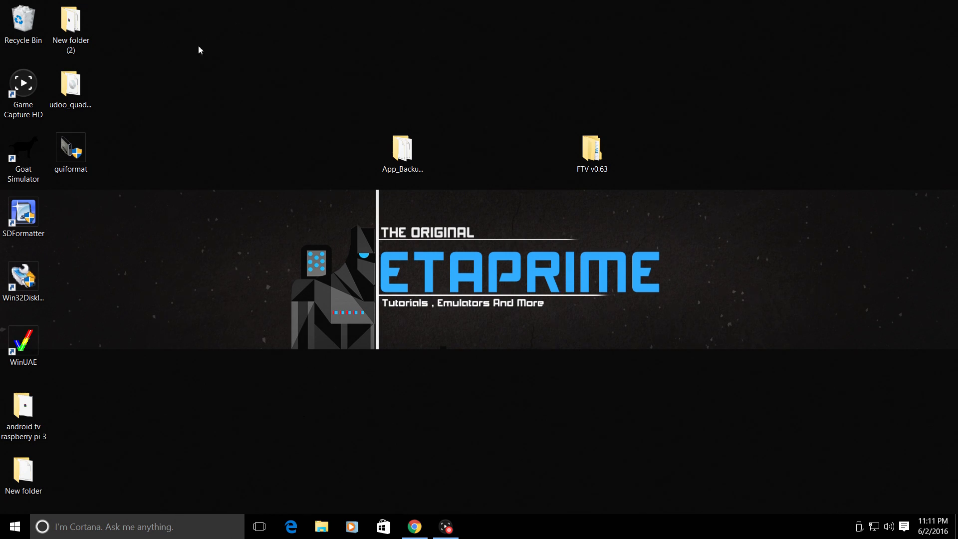
pyautogui.moveTo(334, 496)
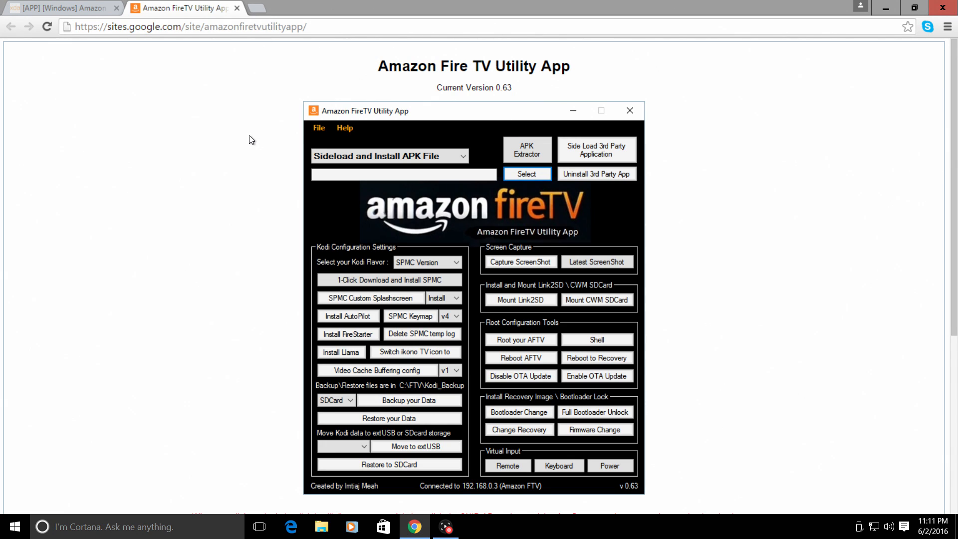
# Step: Return to the Windows desktop holding the App_Backup_Restore and FTV v0.63 folders
pyautogui.scroll(-3)
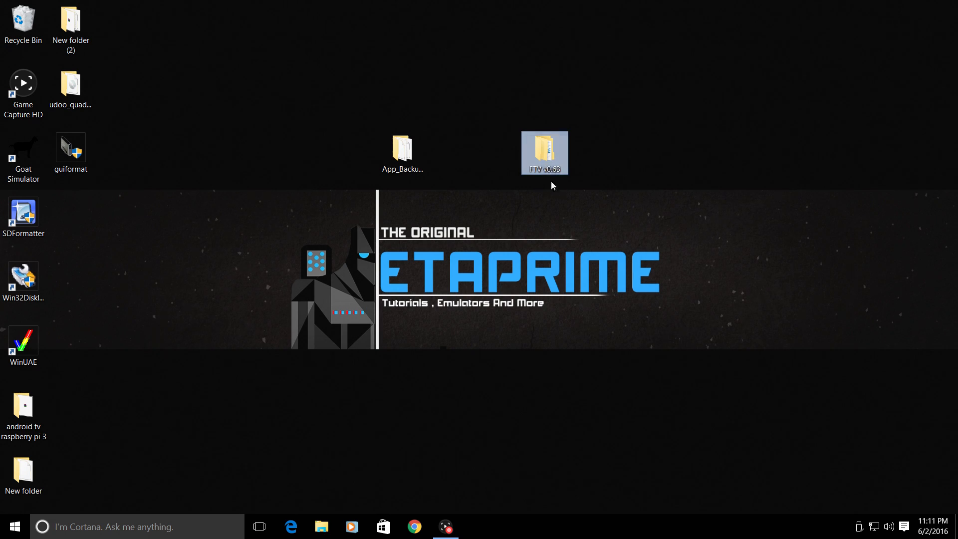
pyautogui.moveTo(555, 162)
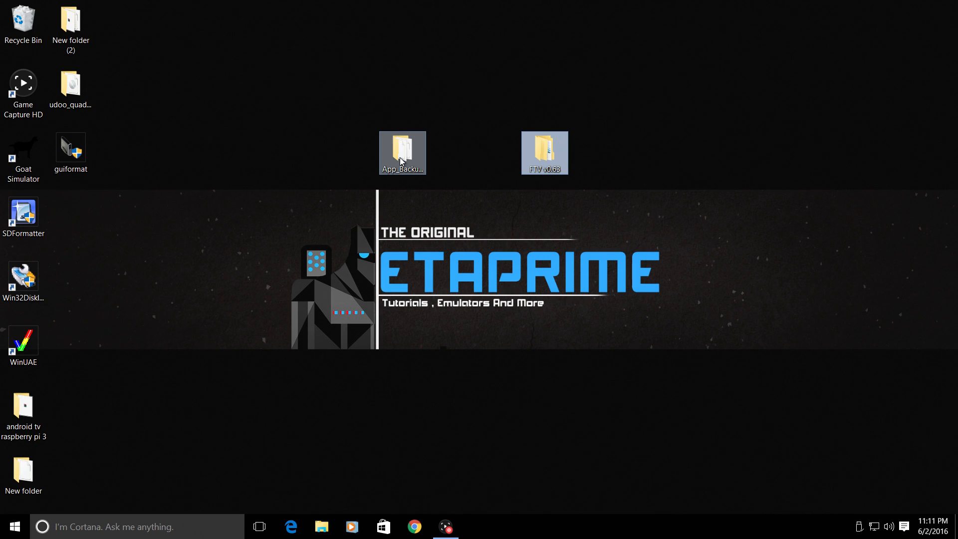
pyautogui.moveTo(402, 153)
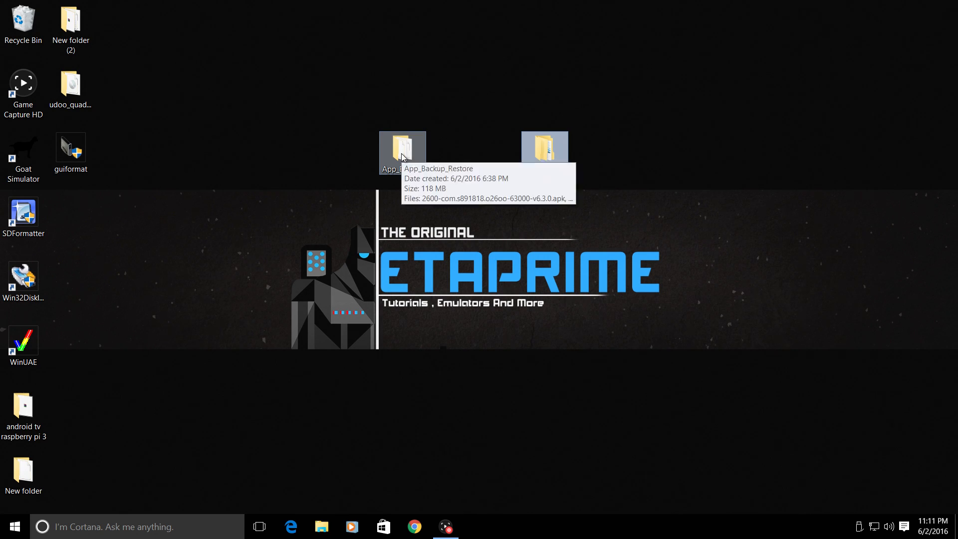
pyautogui.doubleClick(402, 149)
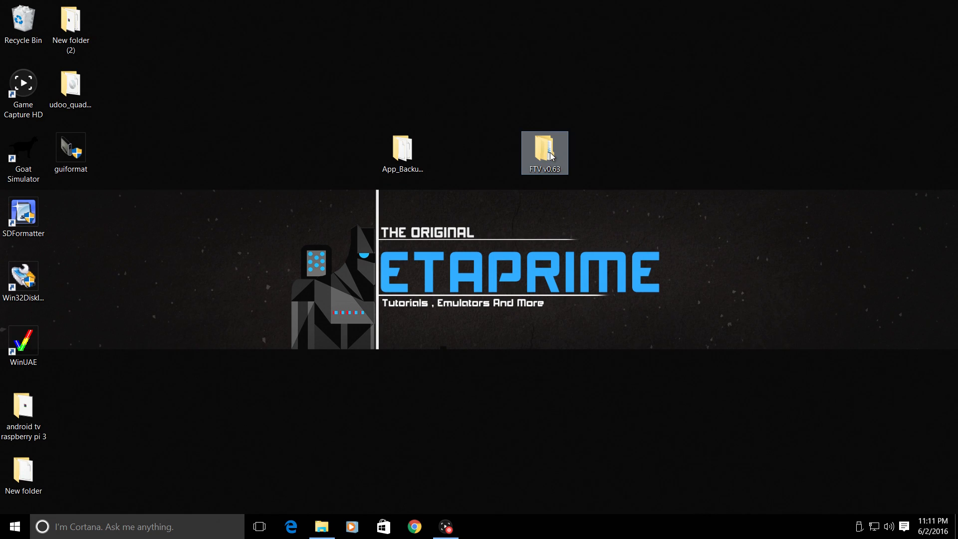
# Step: Run the Amazon FireTV Utility App from FTV v0.63 > FTV, allowing the unverified app
pyautogui.doubleClick(544, 152)
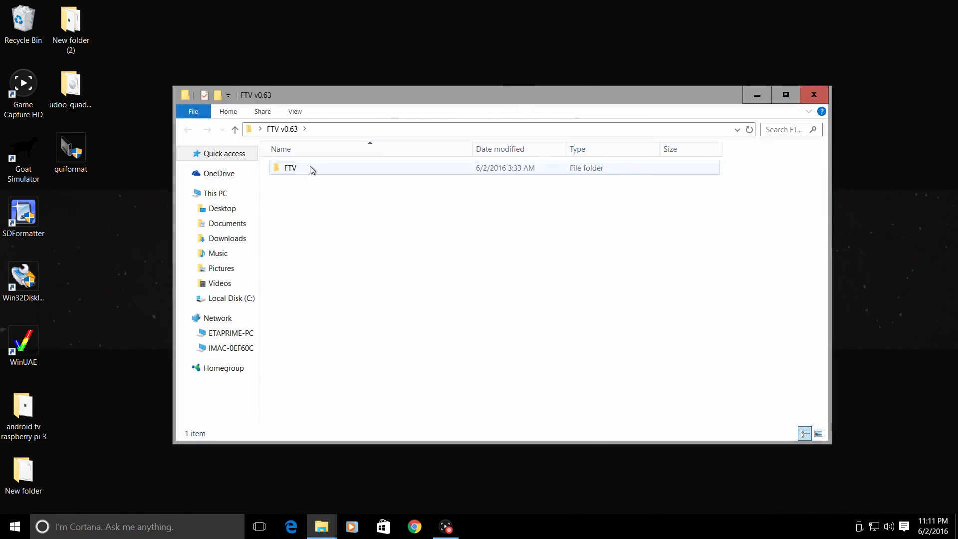
pyautogui.doubleClick(290, 168)
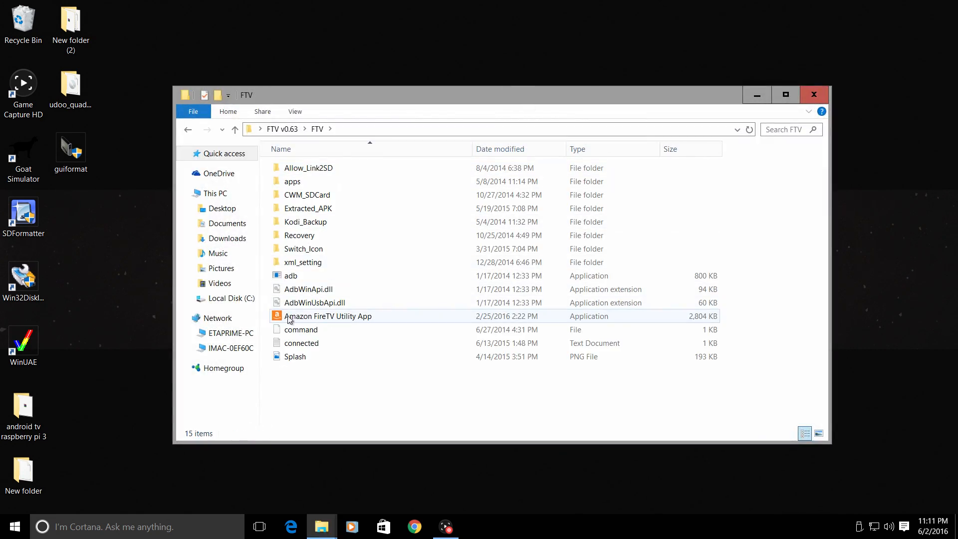
pyautogui.moveTo(329, 316)
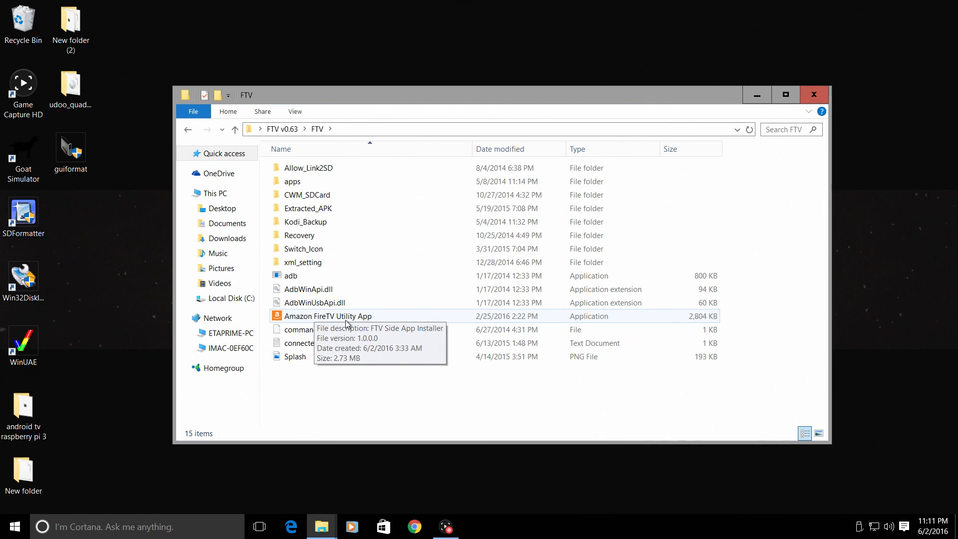
pyautogui.doubleClick(328, 316)
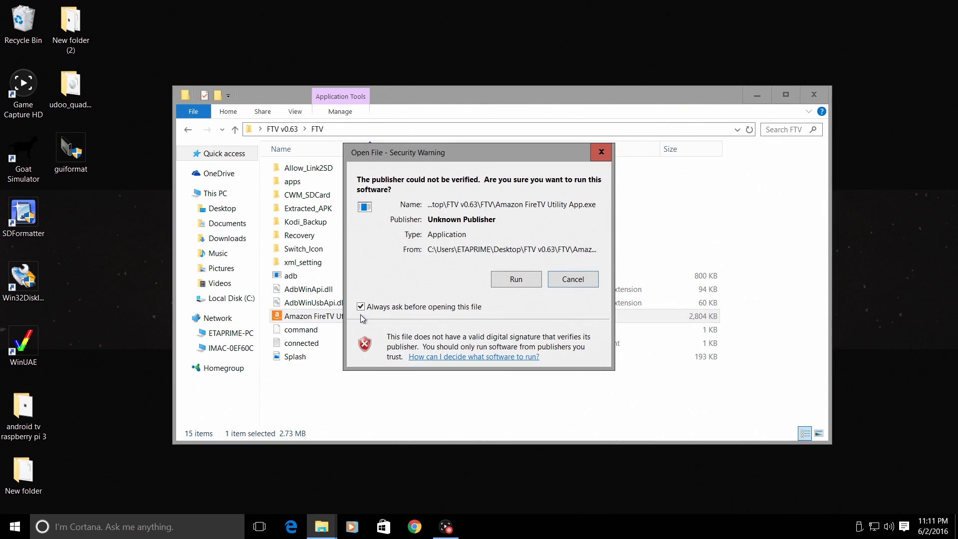
pyautogui.click(515, 278)
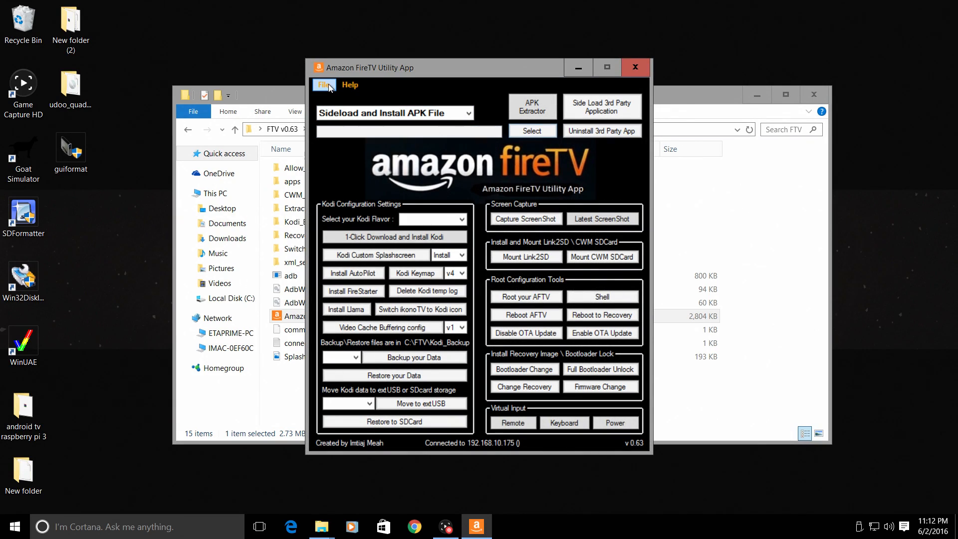
# Step: In File > Settings, set the device IP address to 192.168.10.175 and save
pyautogui.click(324, 85)
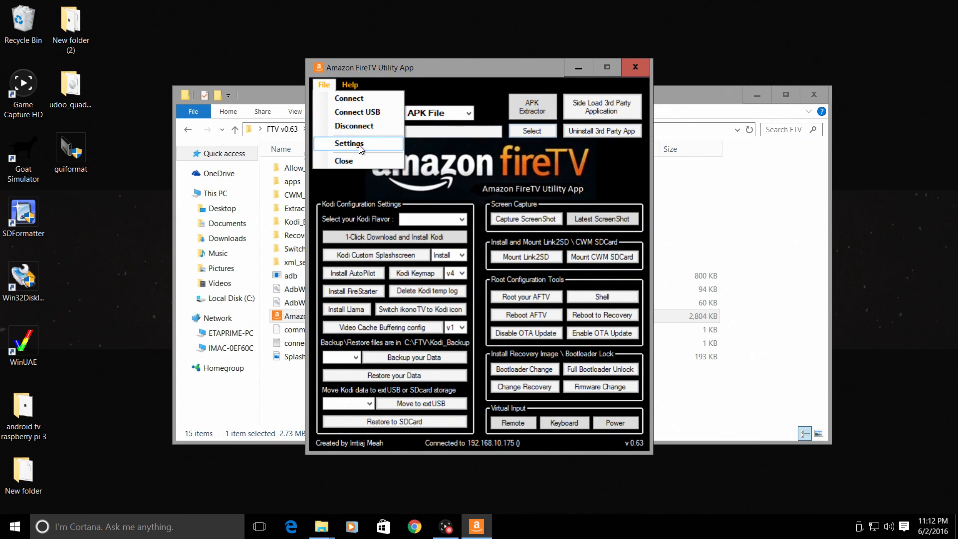
pyautogui.click(349, 144)
pyautogui.write('192.168.10.')
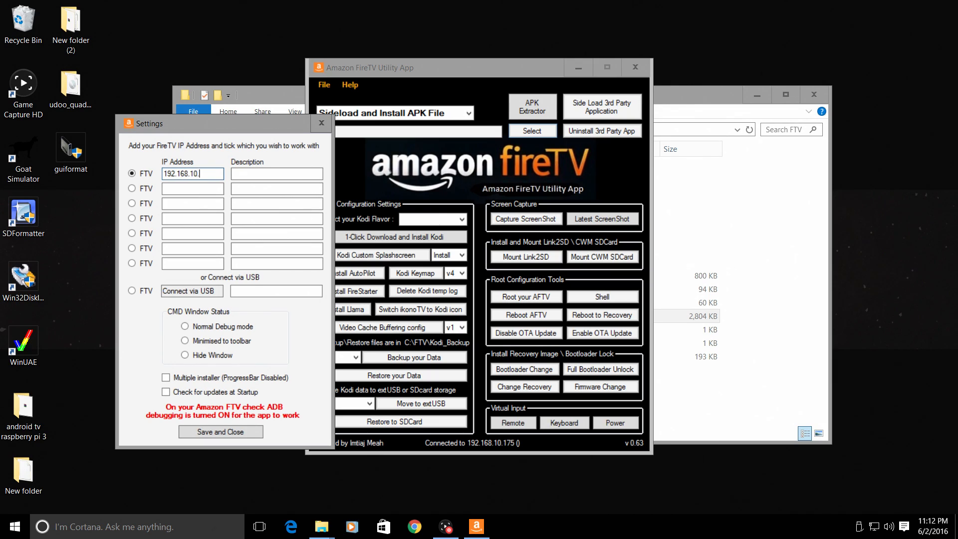
pyautogui.write('175')
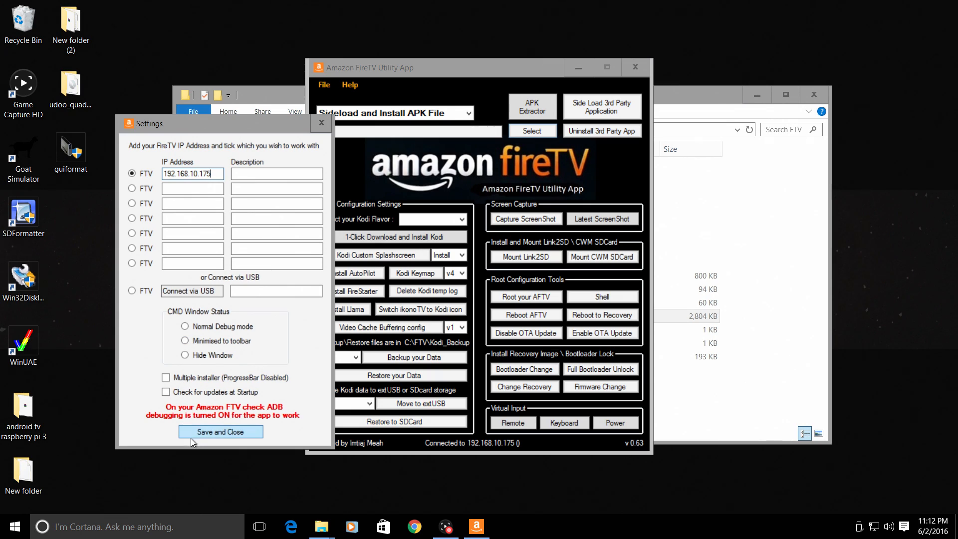
pyautogui.click(221, 431)
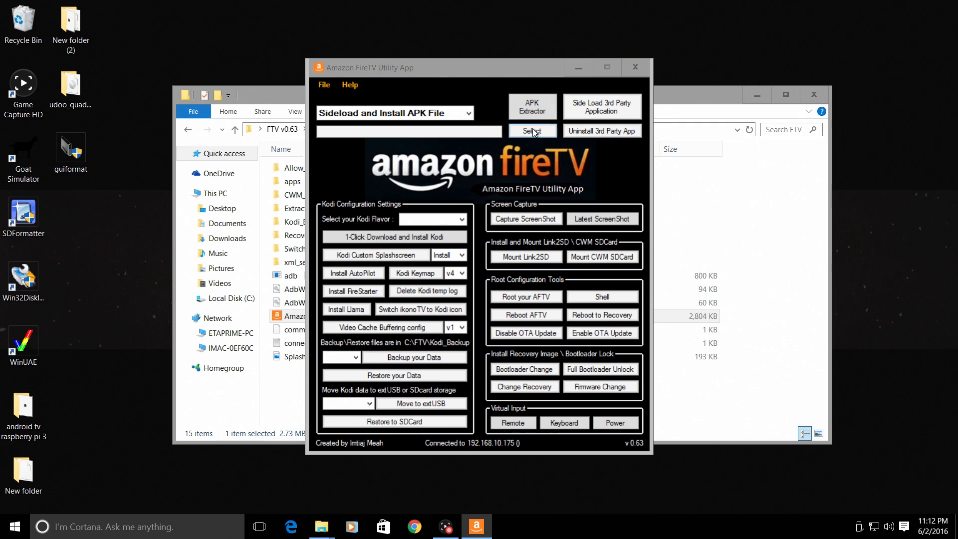
# Step: Select the MegaN64 emulator APK from App_Backup_Restore and start sideloading it to the device
pyautogui.click(531, 130)
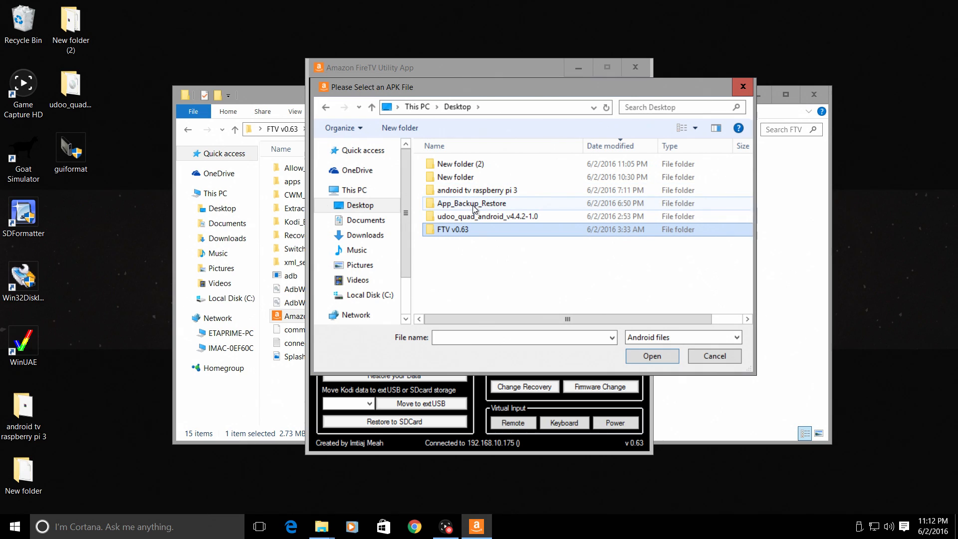
pyautogui.doubleClick(471, 203)
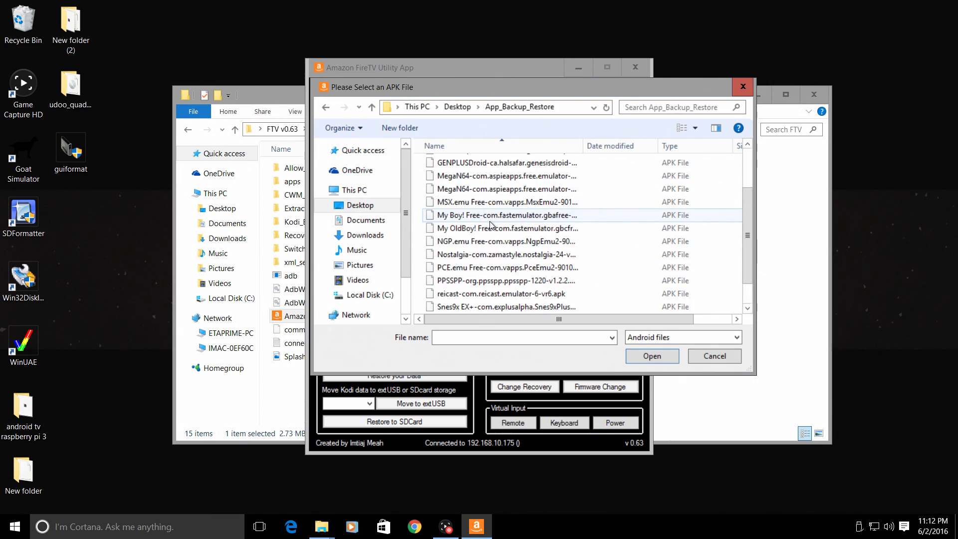
pyautogui.scroll(-3)
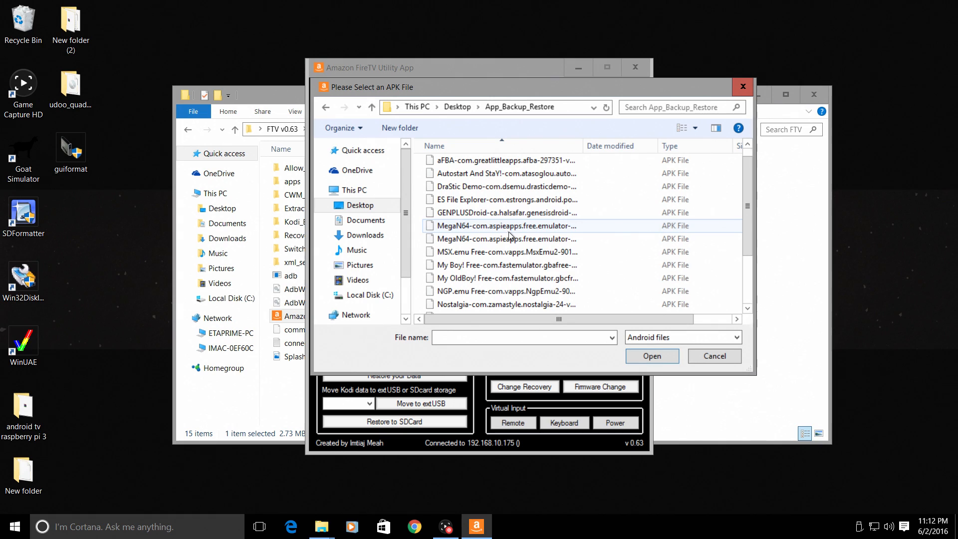
pyautogui.click(650, 355)
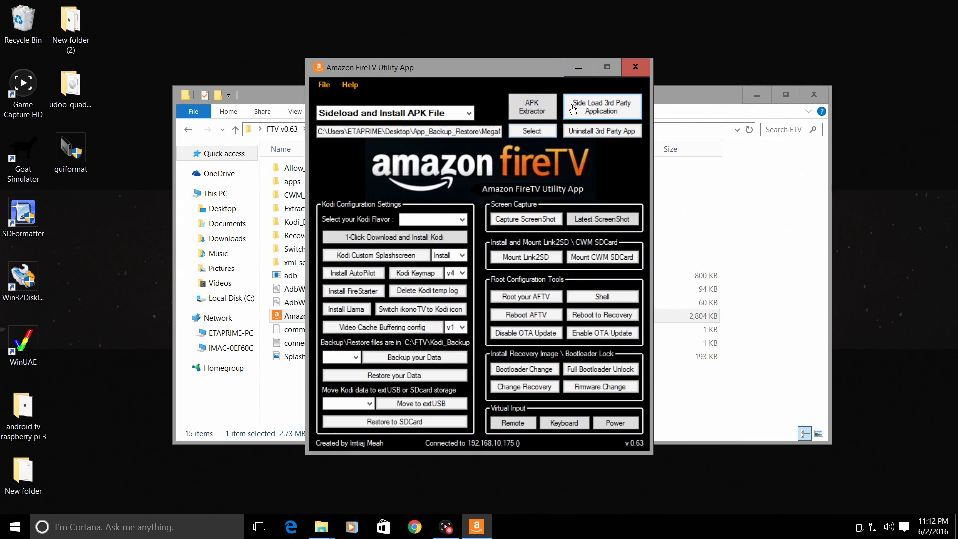
pyautogui.click(602, 106)
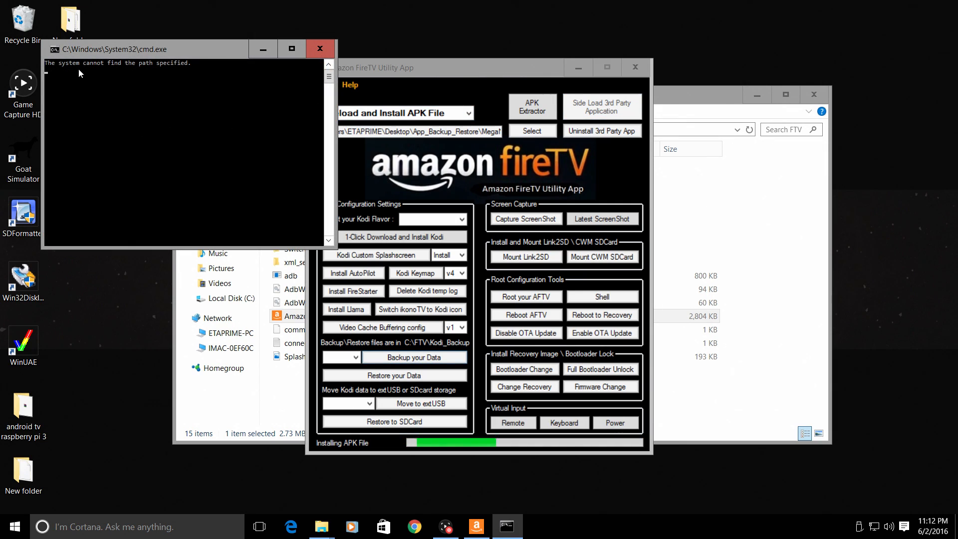
pyautogui.moveTo(103, 118)
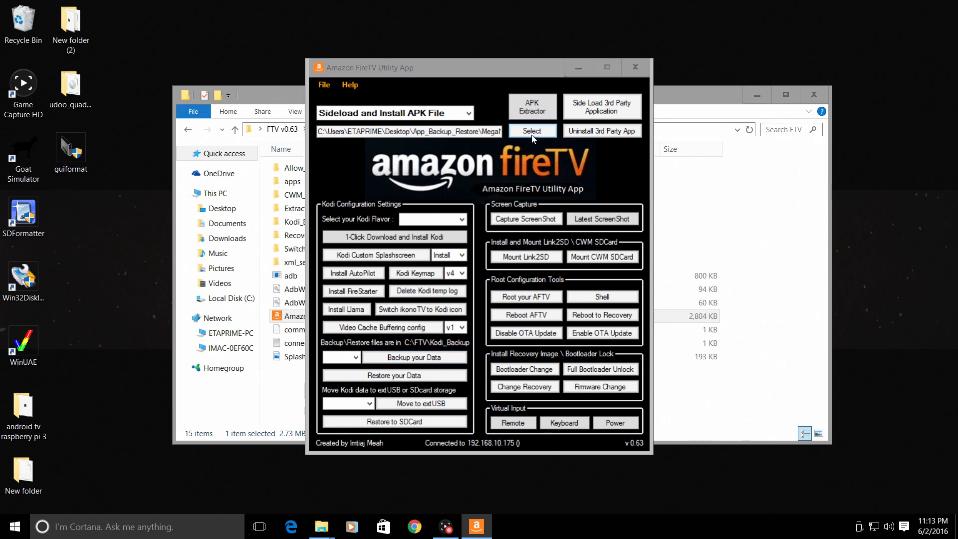
# Step: Sideload the ES File Explorer APK, then save settings keeping IP 192.168.10.175
pyautogui.click(530, 130)
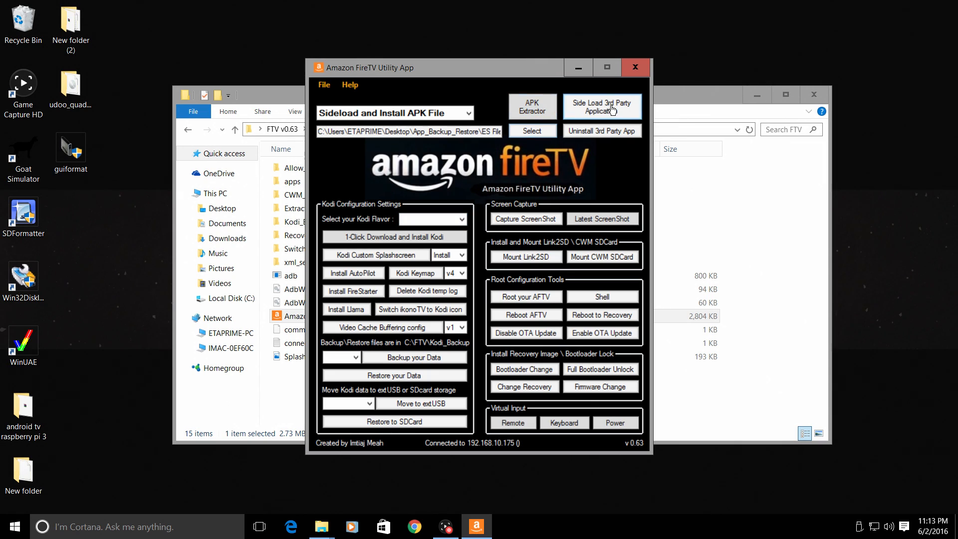
pyautogui.click(601, 106)
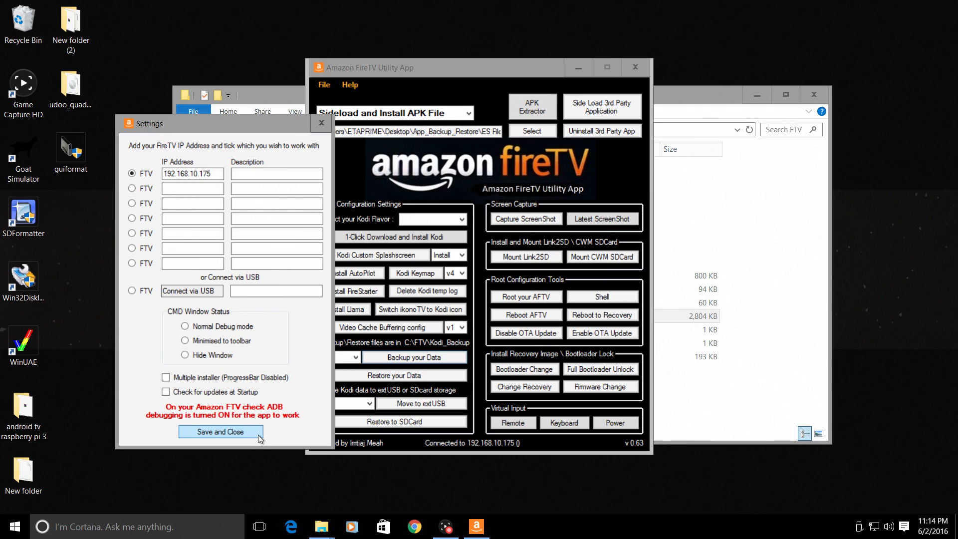
pyautogui.click(220, 432)
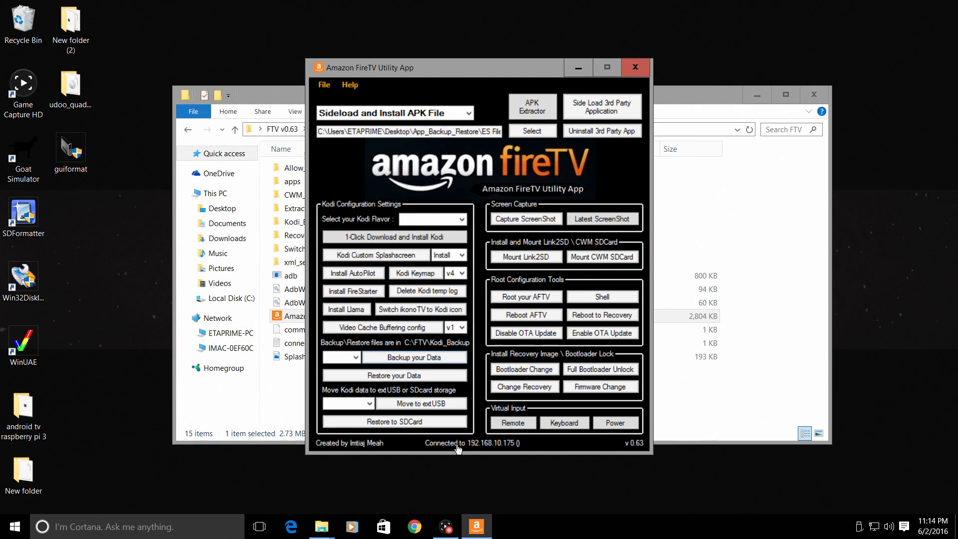
pyautogui.moveTo(506, 455)
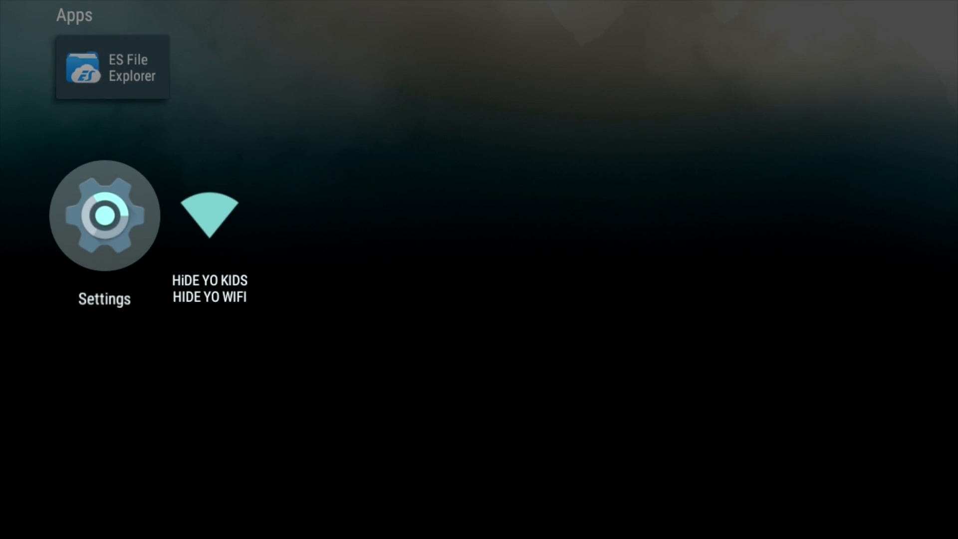
# Step: Enter the Android TV Settings menu from the home screen's Apps row
pyautogui.click(104, 215)
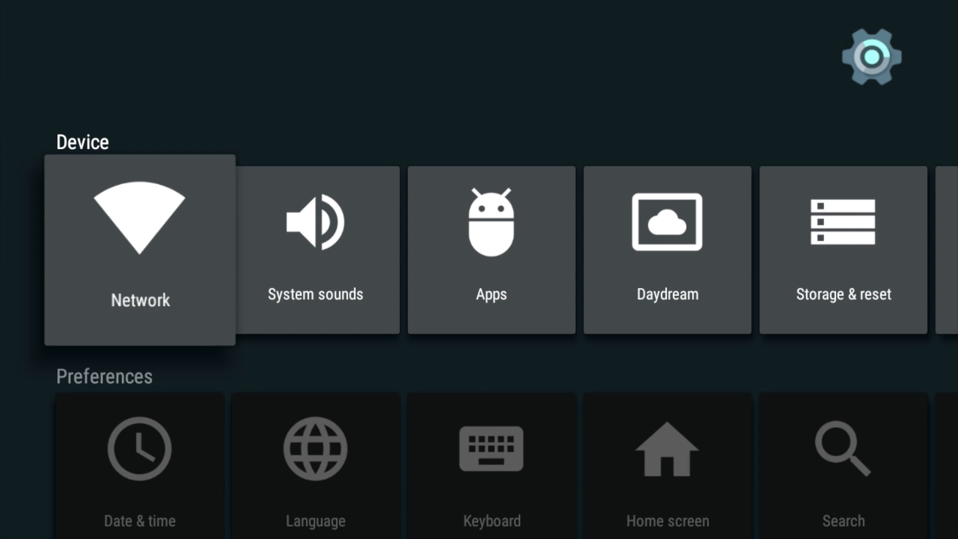
pyautogui.moveTo(490, 250)
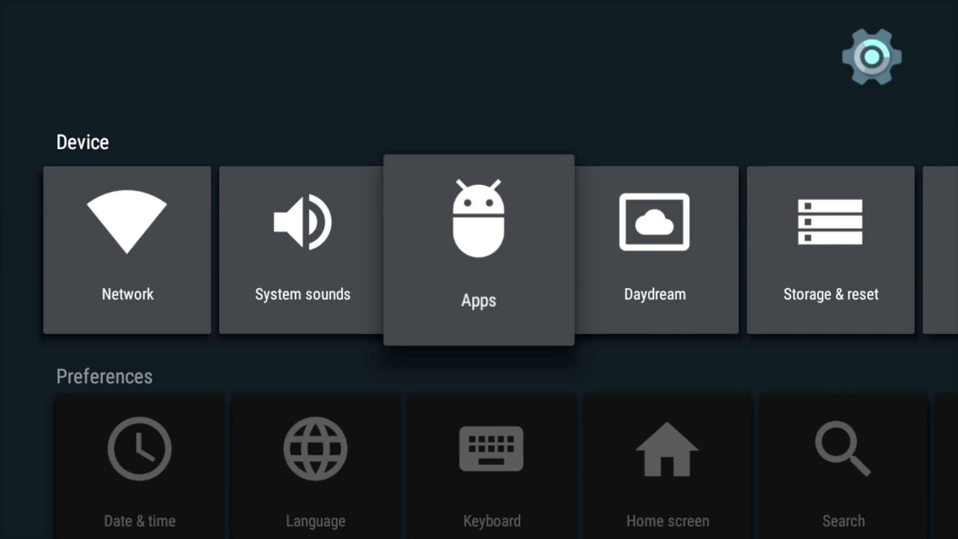